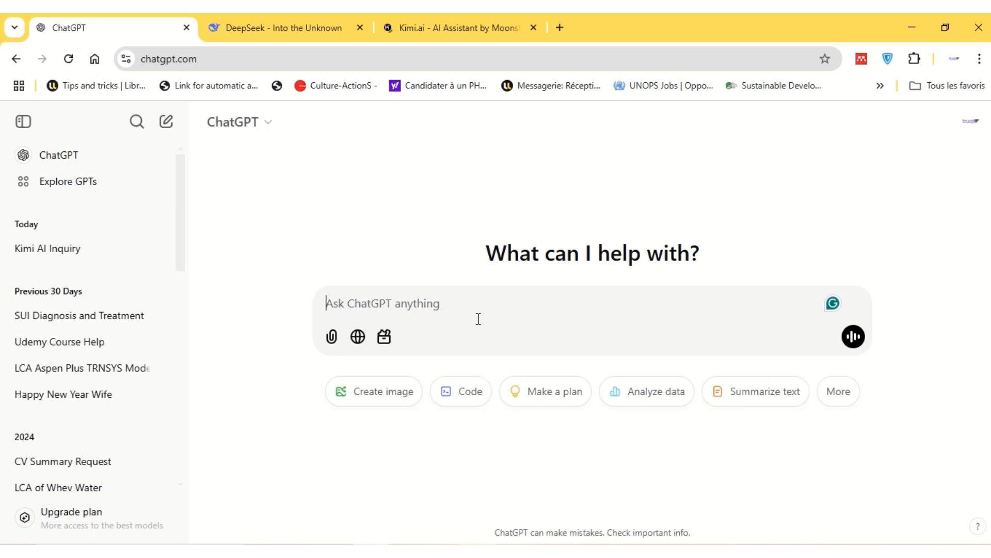
Ask ChatGPT 'Can you please analyze an excel file?' and send it
{"action": "type", "text": "Can you ple"}
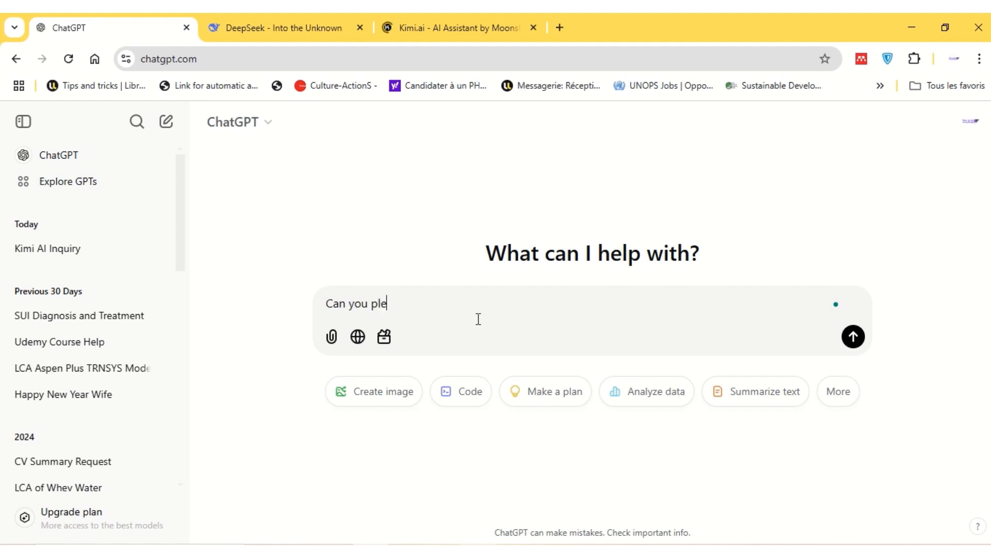
{"action": "type", "text": "ase analyz"}
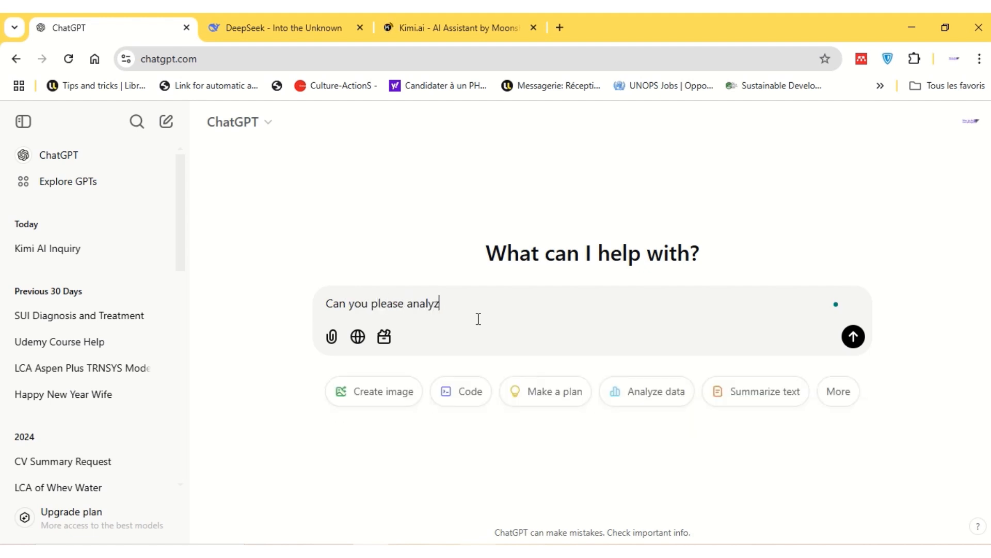
{"action": "type", "text": "e"}
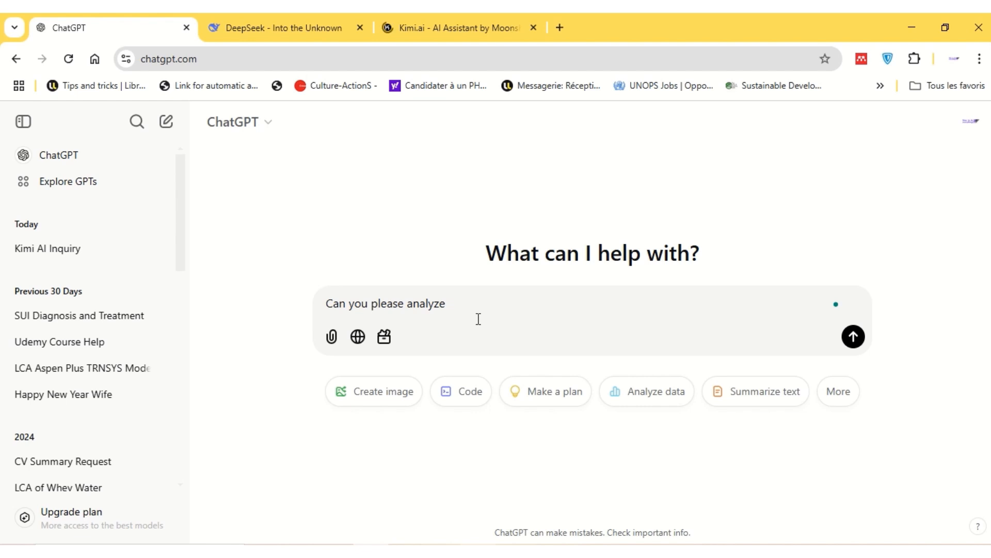
{"action": "type", "text": "an excel f"}
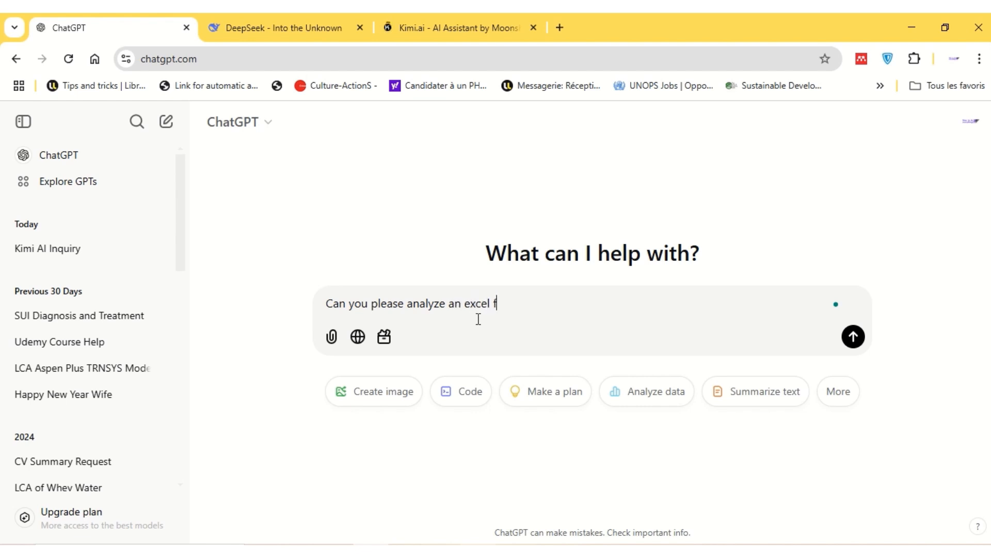
{"action": "type", "text": "ile?"}
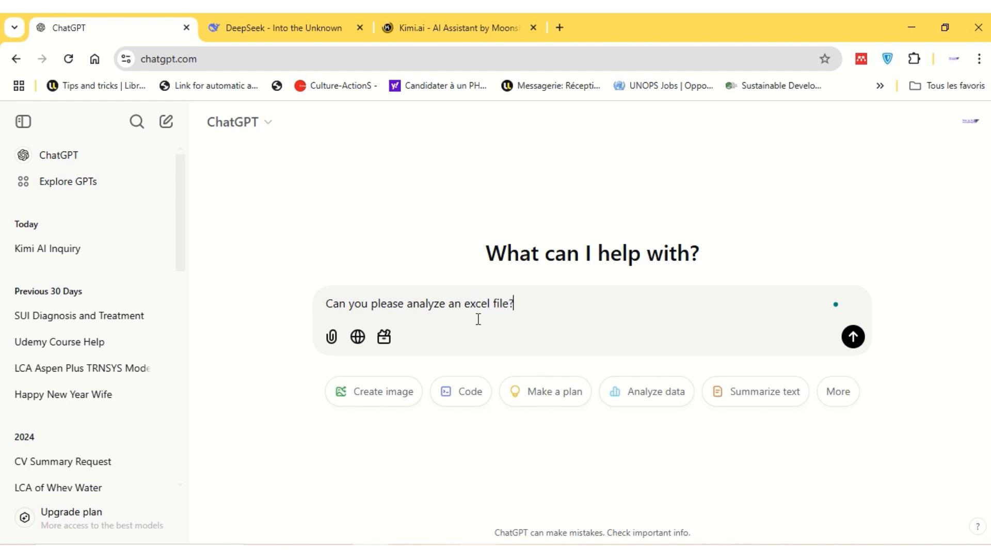
{"action": "left_click", "coordinate": [852, 335]}
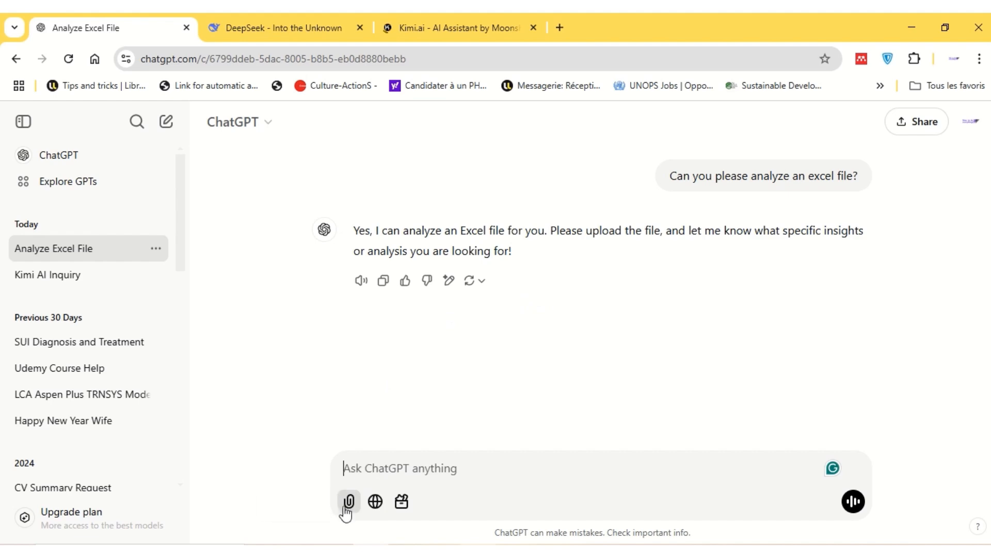
Upload the Internal Combustion Engine spreadsheet from the computer and send 'Please analyze this file.'
{"action": "left_click", "coordinate": [348, 501]}
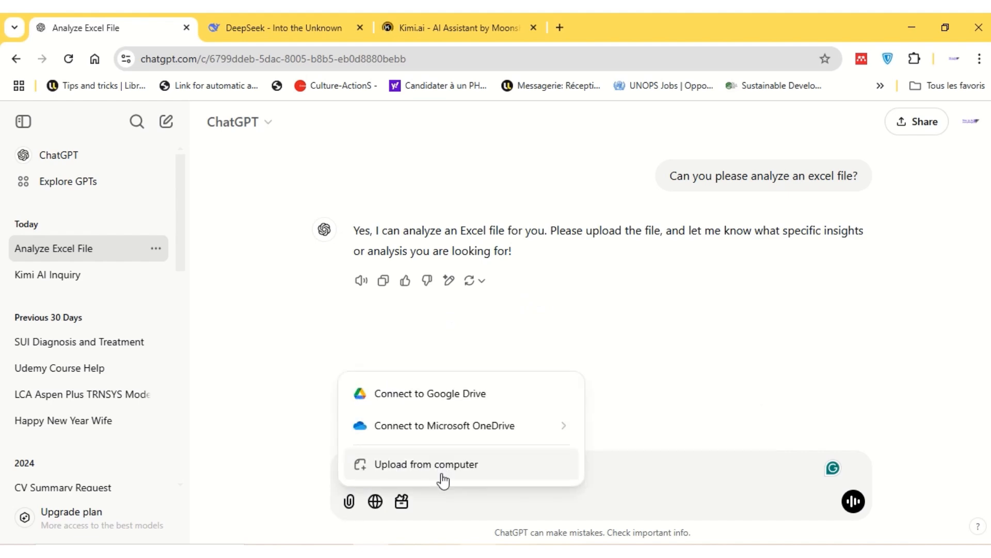
{"action": "left_click", "coordinate": [427, 464]}
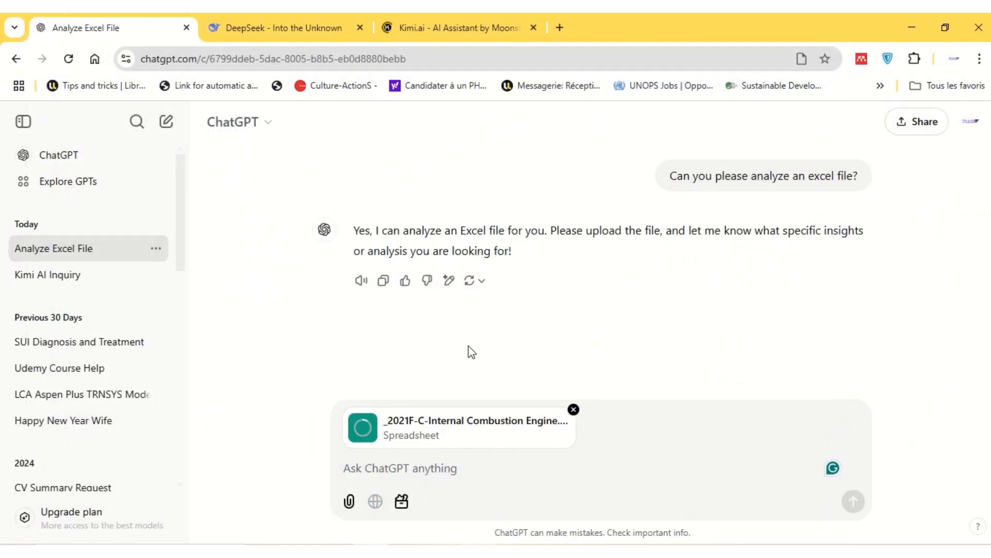
{"action": "left_click", "coordinate": [500, 468]}
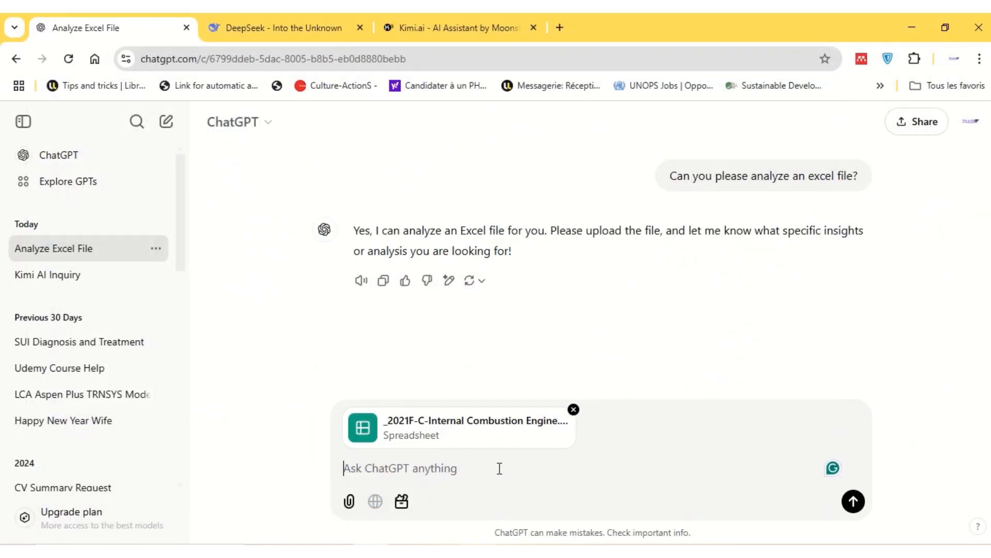
{"action": "type", "text": "Please"}
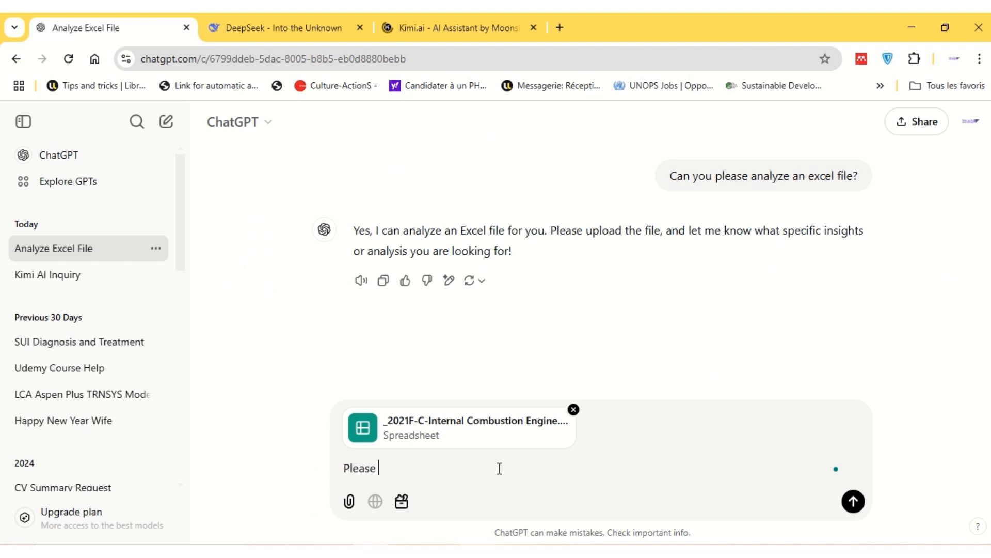
{"action": "type", "text": "analyze thi"}
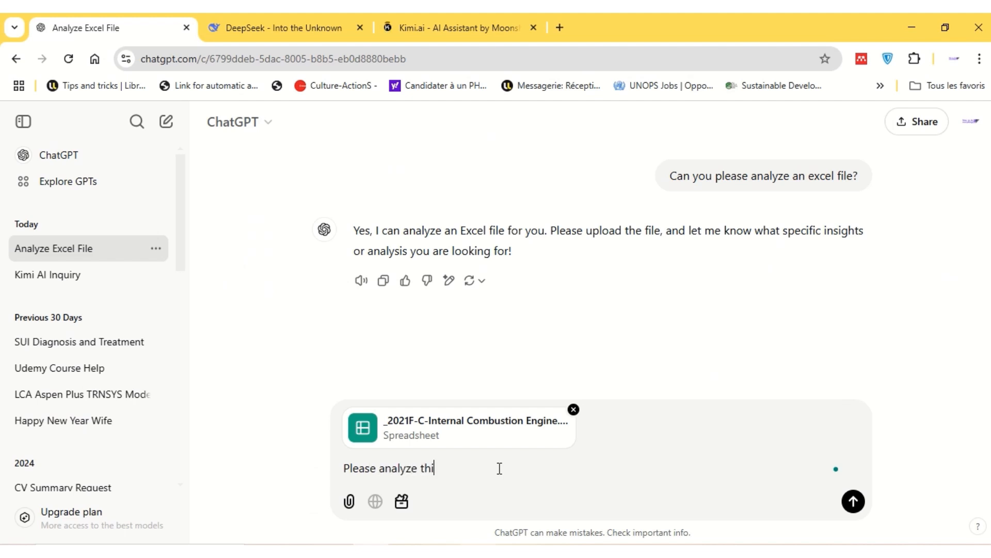
{"action": "type", "text": "s file."}
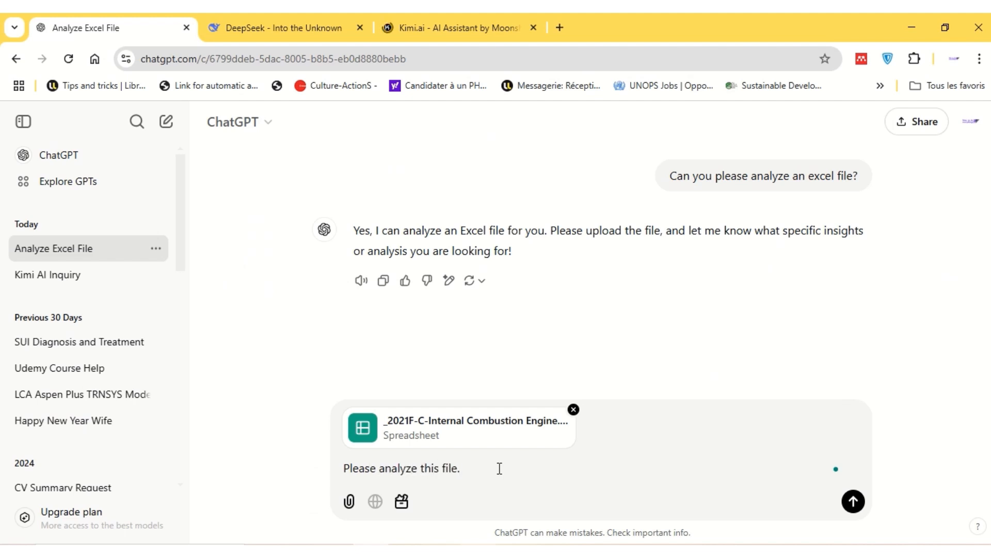
{"action": "left_click", "coordinate": [852, 501]}
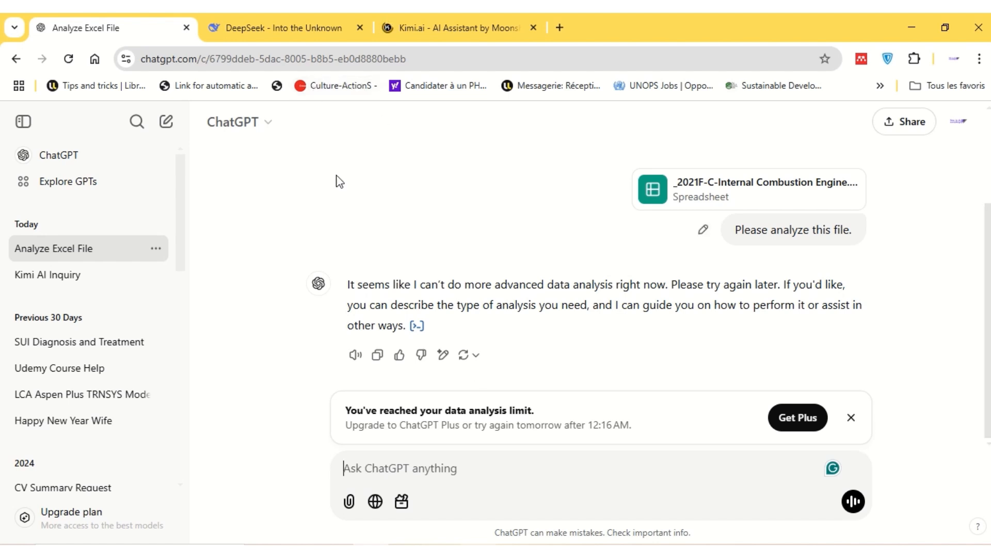
In the Kimi tab, draft 'Please analyze an excel file for me' and attach the Internal Combustion Engine .xls
{"action": "left_click", "coordinate": [454, 28]}
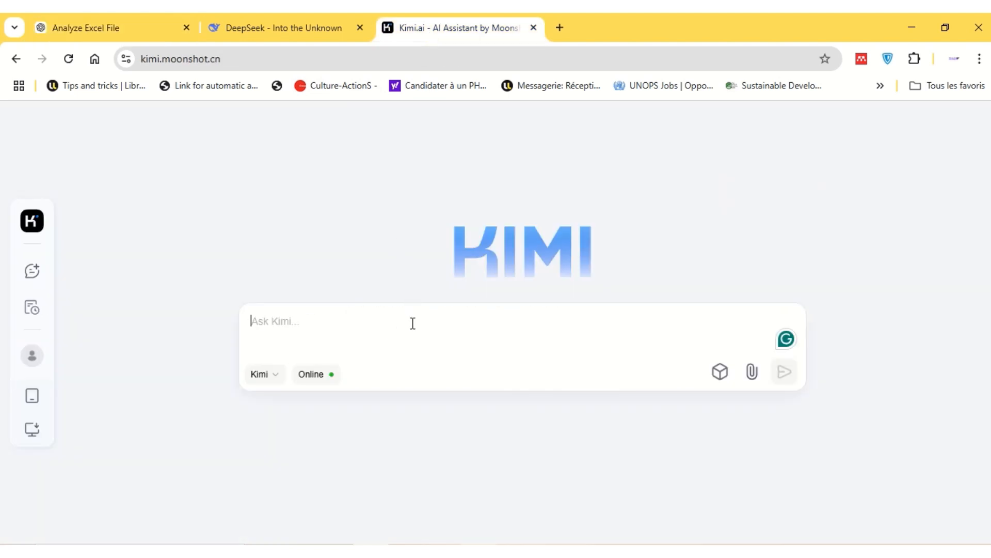
{"action": "type", "text": "Please analyze a"}
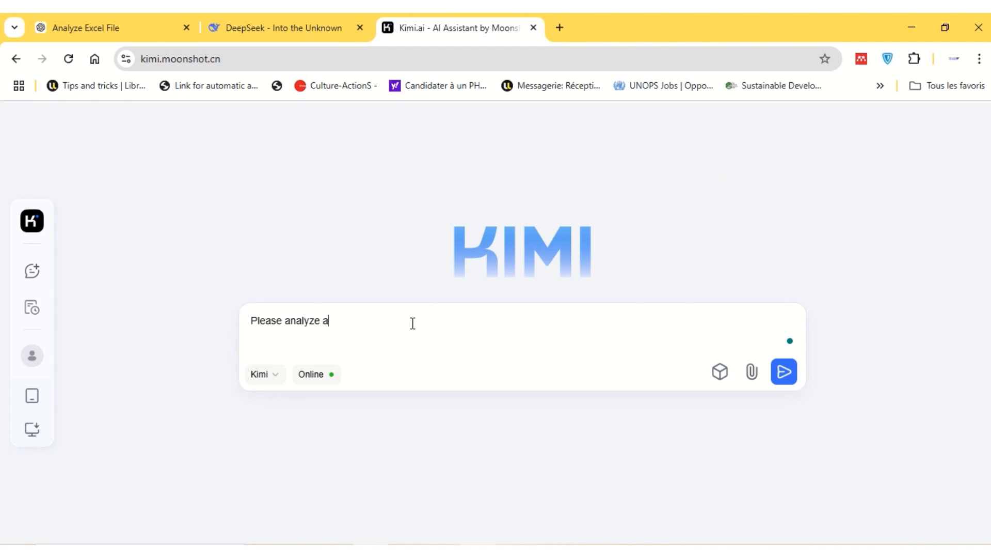
{"action": "type", "text": "n excel fi"}
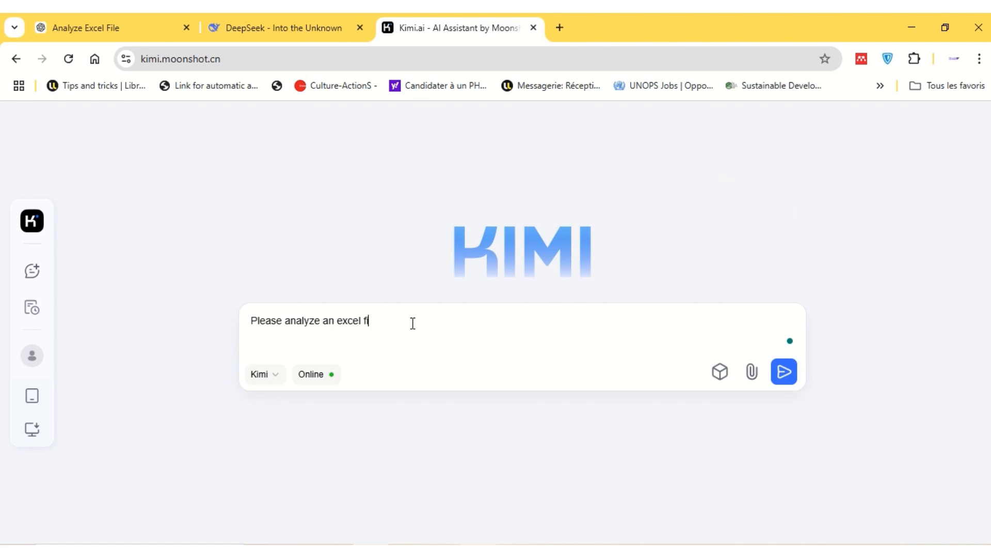
{"action": "type", "text": "le for me"}
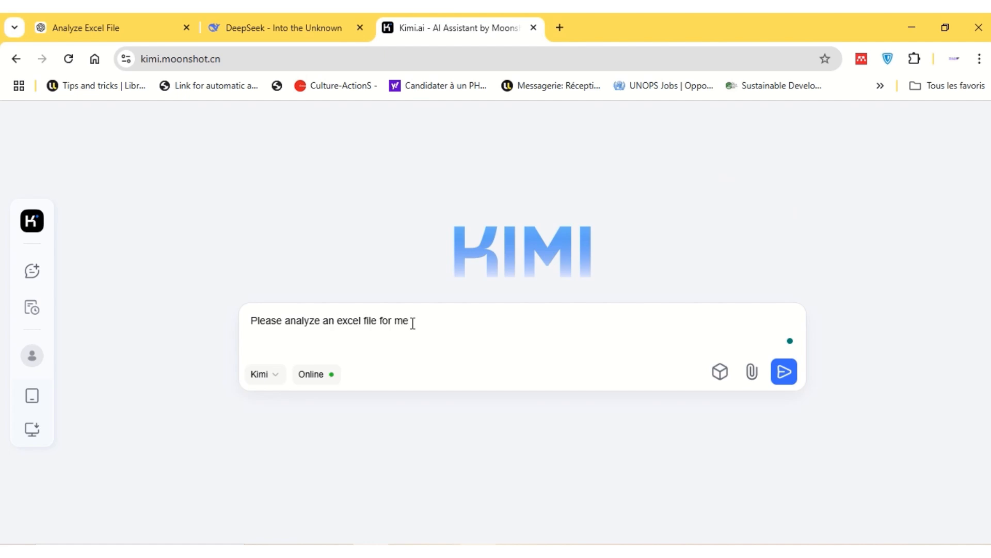
{"action": "mouse_move", "coordinate": [752, 371]}
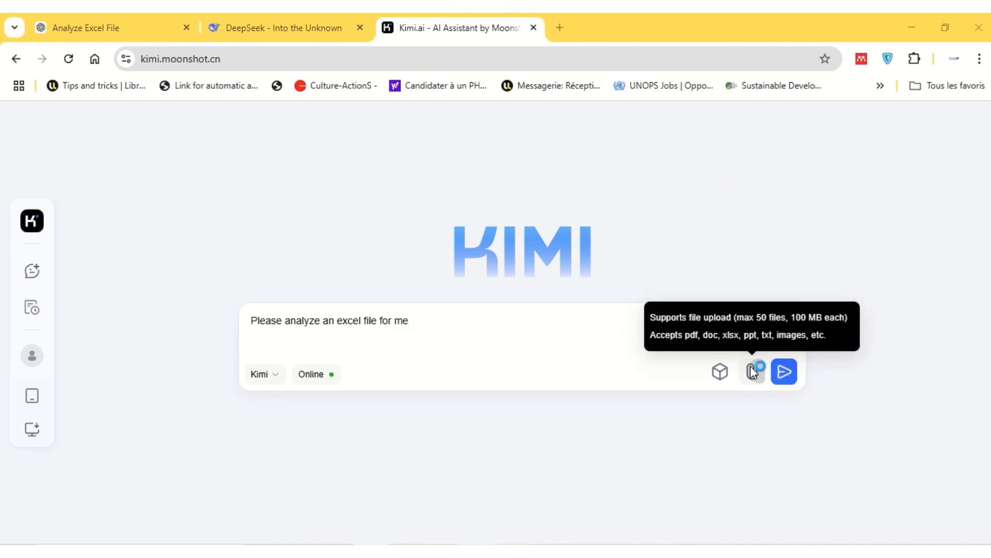
{"action": "left_click", "coordinate": [752, 370]}
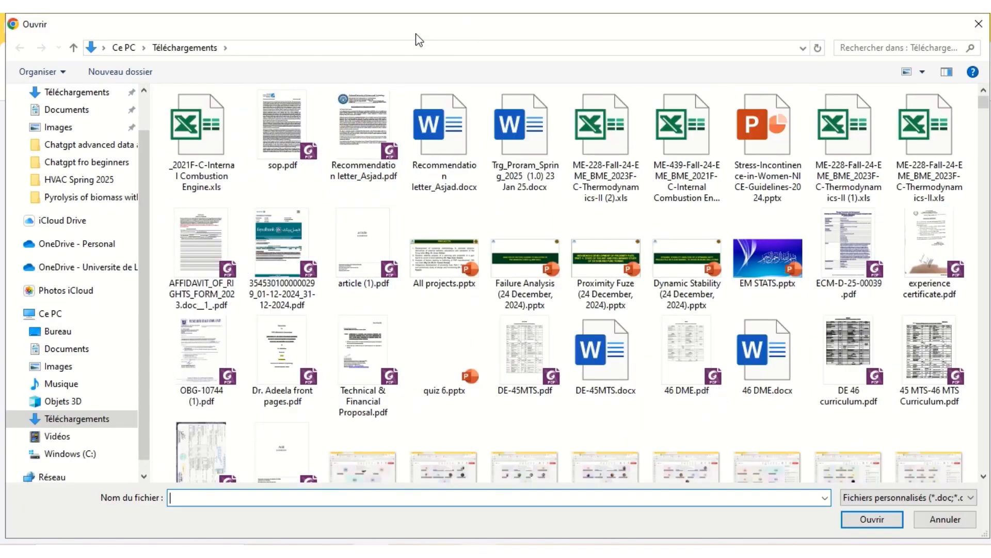
{"action": "left_click", "coordinate": [872, 519]}
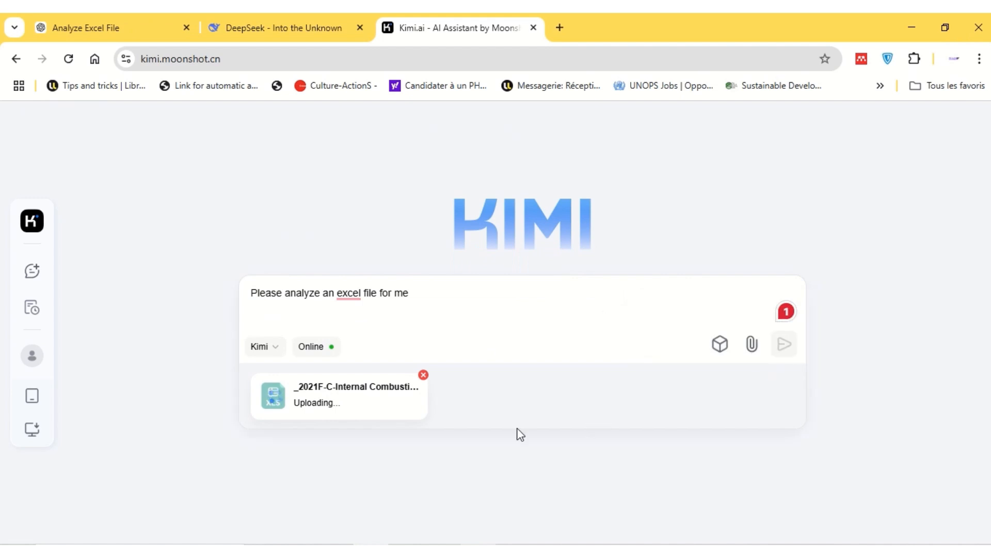
{"action": "mouse_move", "coordinate": [637, 402]}
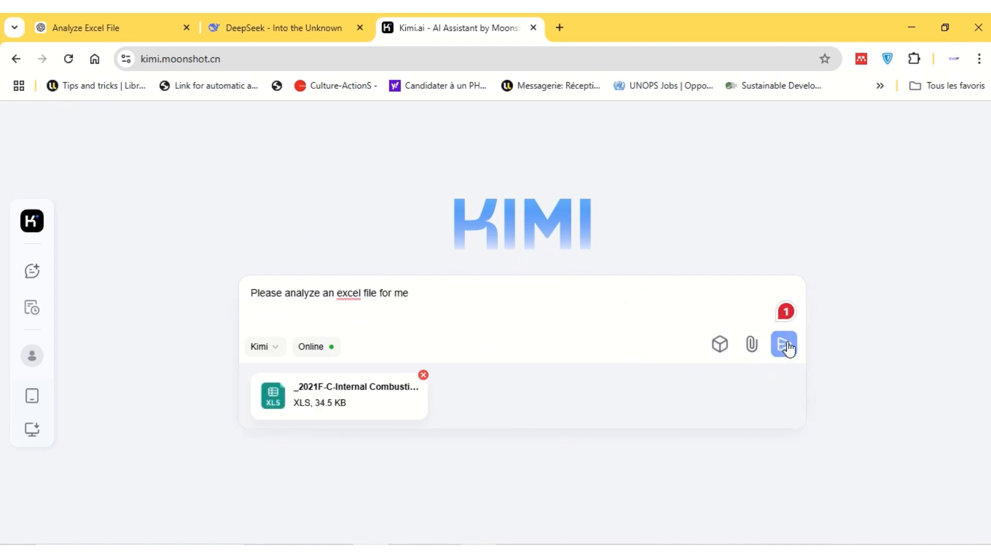
Send the request to Kimi and read down to its Grade Distribution and Summary
{"action": "left_click", "coordinate": [784, 344]}
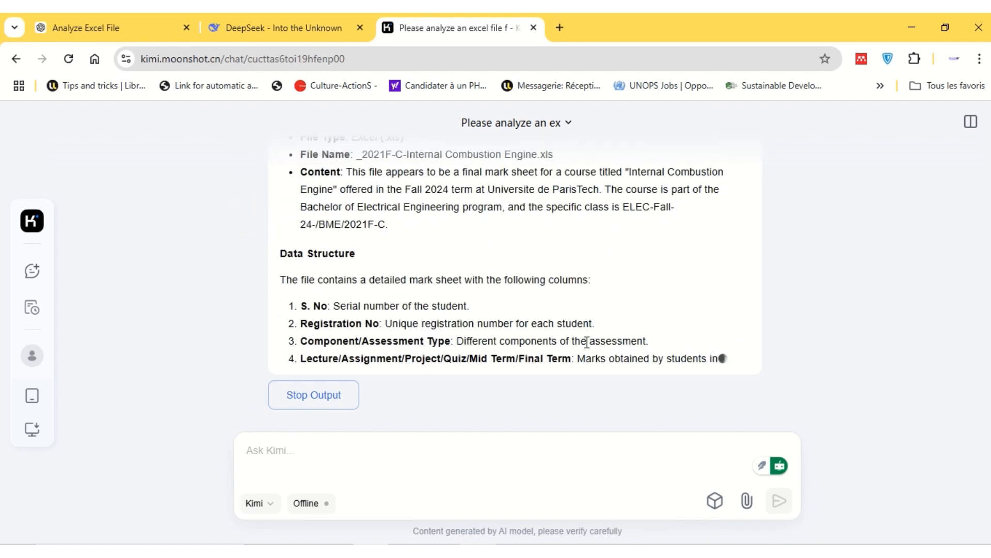
{"action": "scroll", "scroll_direction": "down", "scroll_amount": 3}
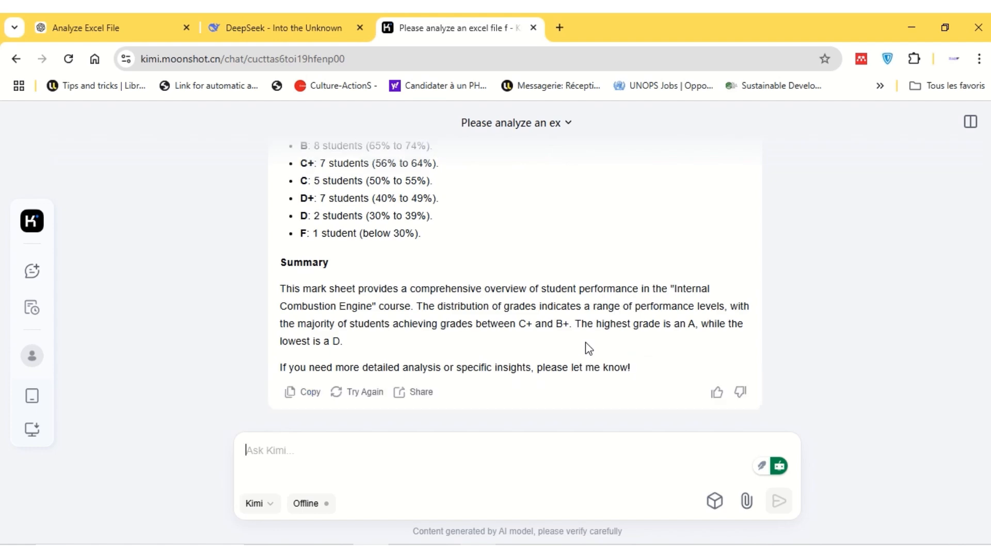
{"action": "scroll", "scroll_direction": "up", "scroll_amount": 3}
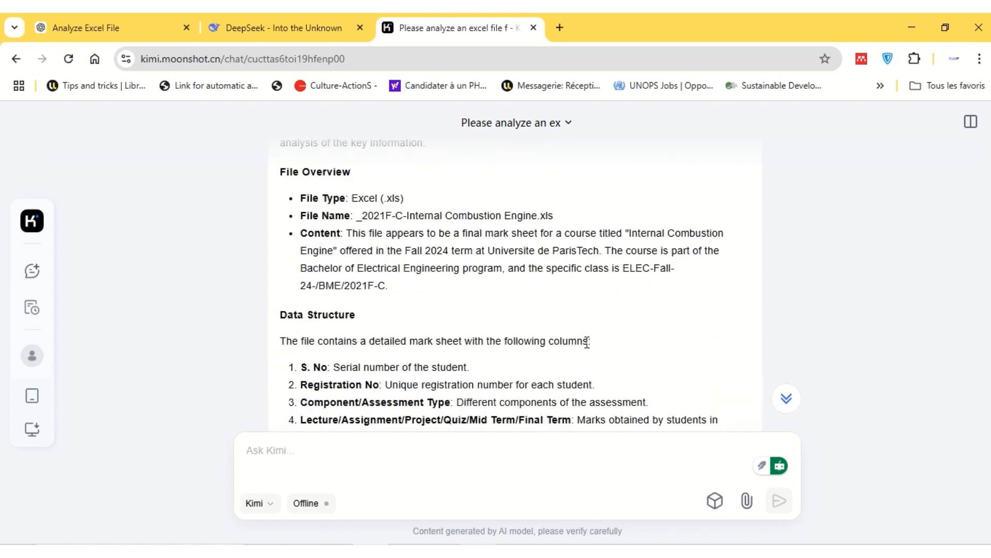
{"action": "scroll", "scroll_direction": "down", "scroll_amount": 3}
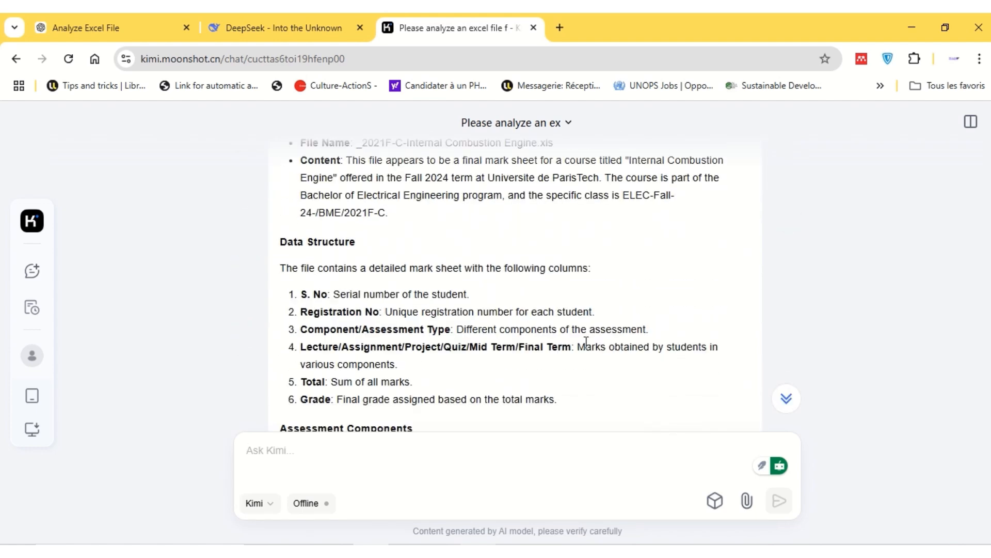
{"action": "scroll", "scroll_direction": "up", "scroll_amount": 3}
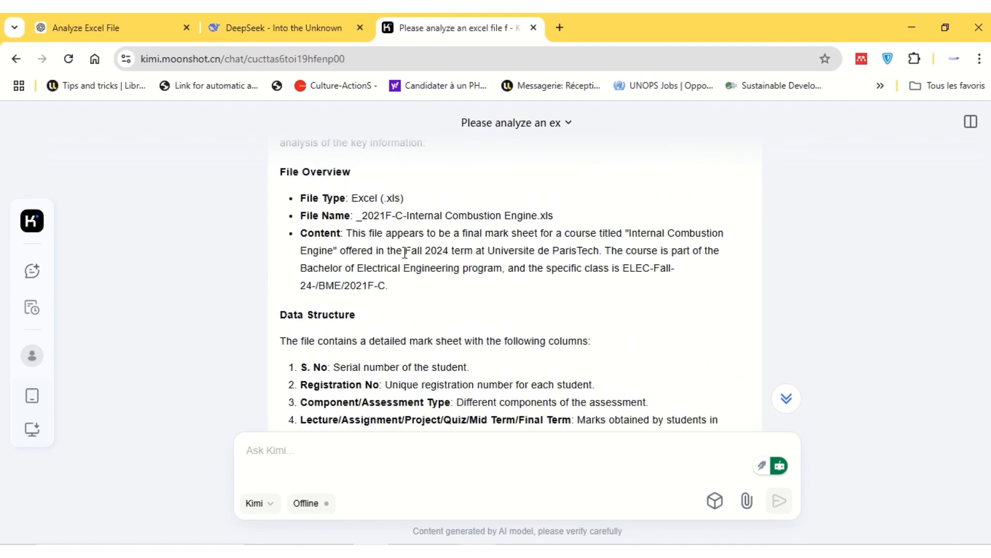
{"action": "scroll", "scroll_direction": "down", "scroll_amount": 3}
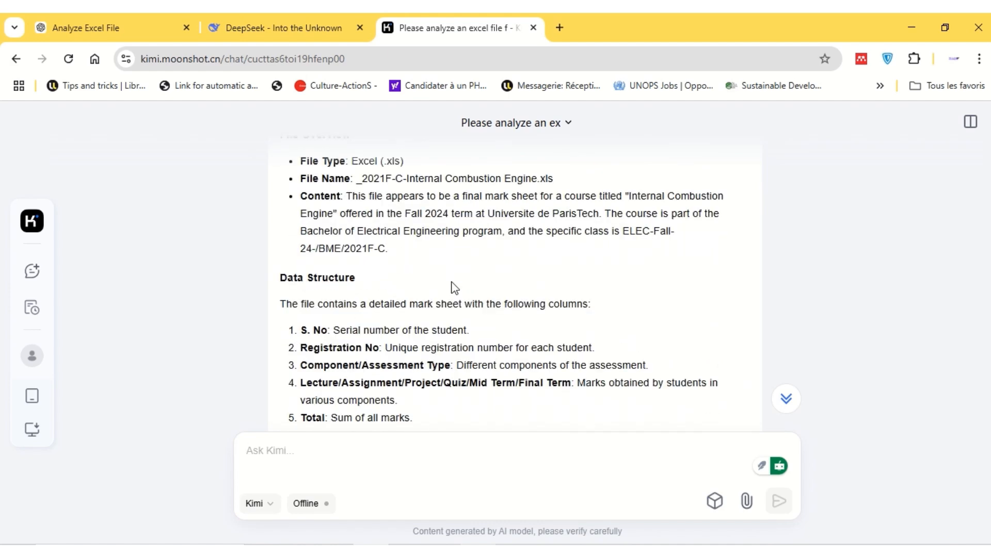
{"action": "scroll", "scroll_direction": "down", "scroll_amount": 3}
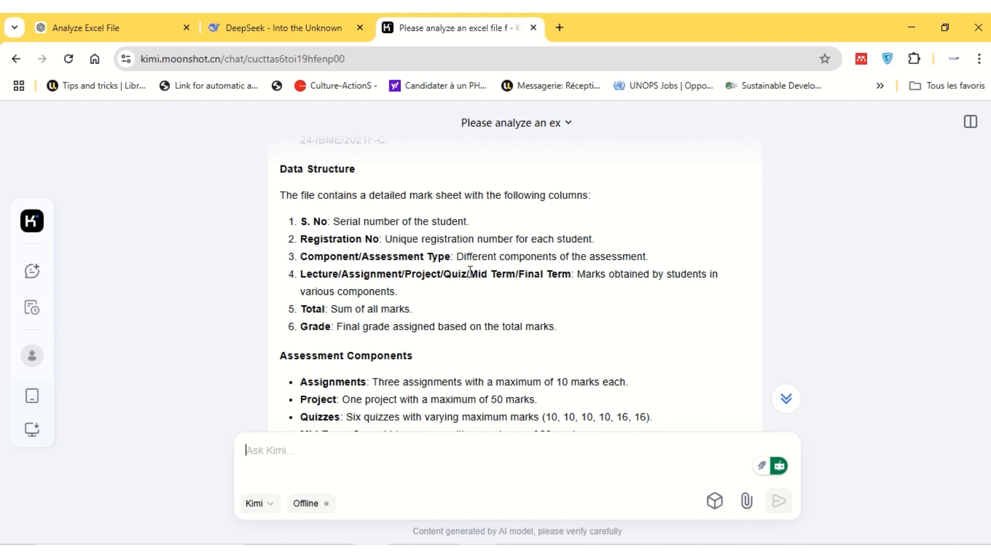
{"action": "scroll", "scroll_direction": "down", "scroll_amount": 3}
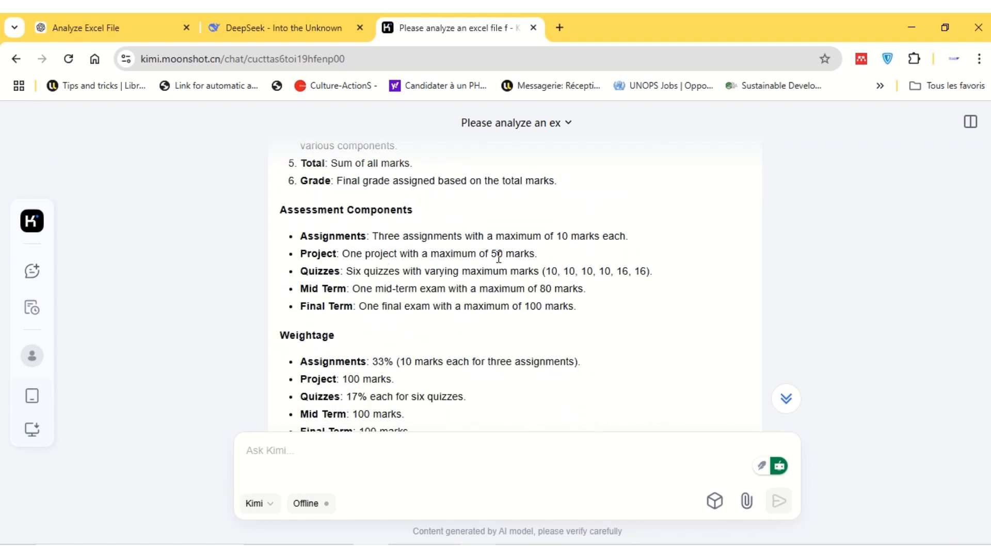
{"action": "mouse_move", "coordinate": [384, 323]}
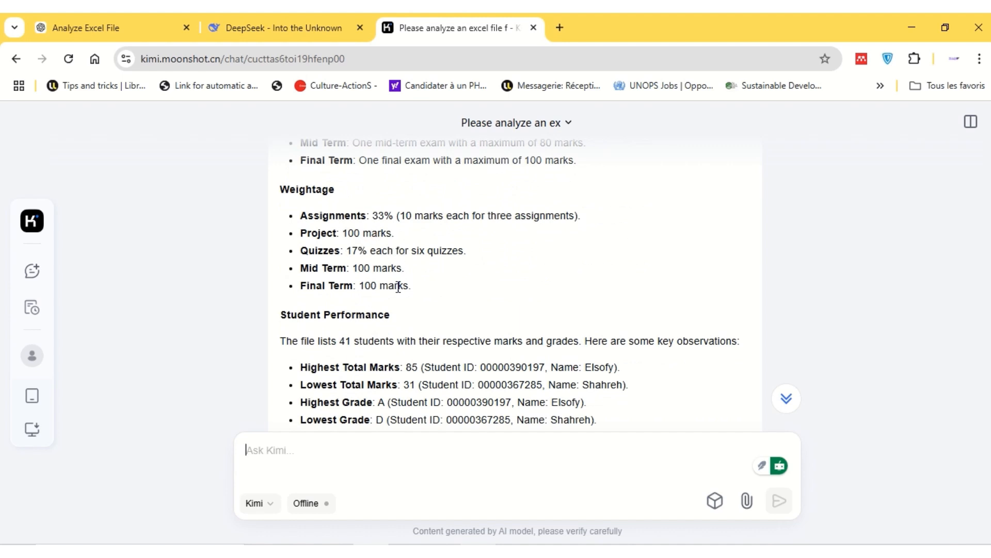
{"action": "scroll", "scroll_direction": "down", "scroll_amount": 3}
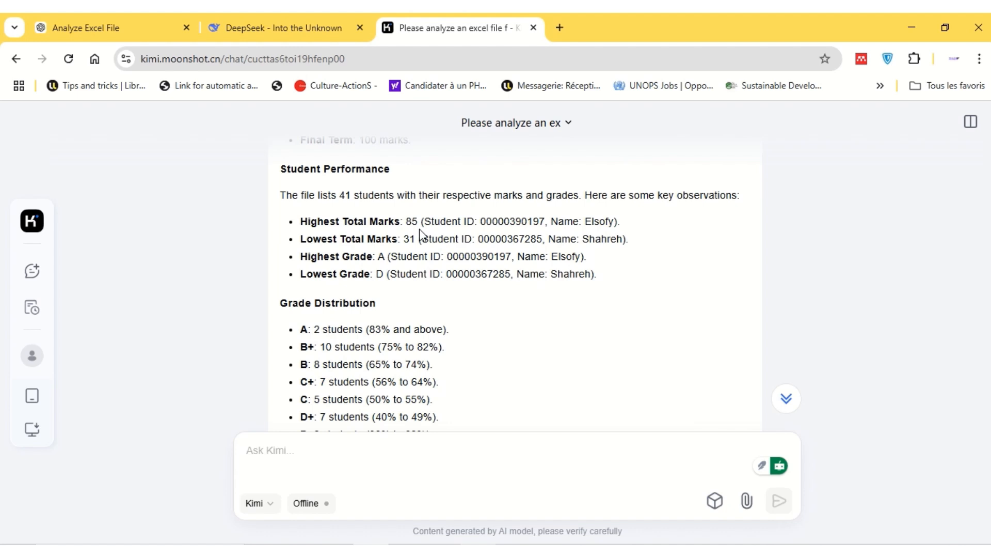
{"action": "mouse_move", "coordinate": [551, 290]}
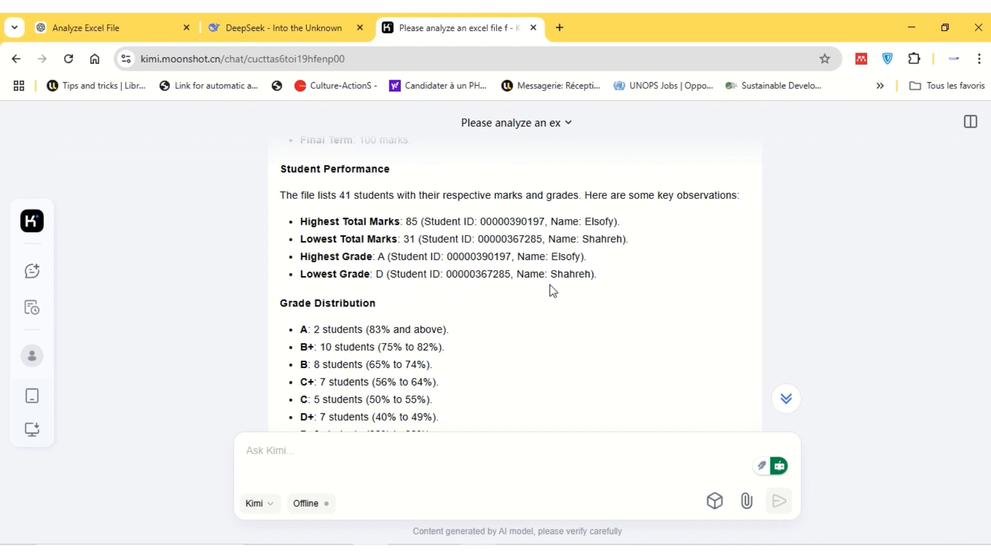
{"action": "scroll", "scroll_direction": "down", "scroll_amount": 3}
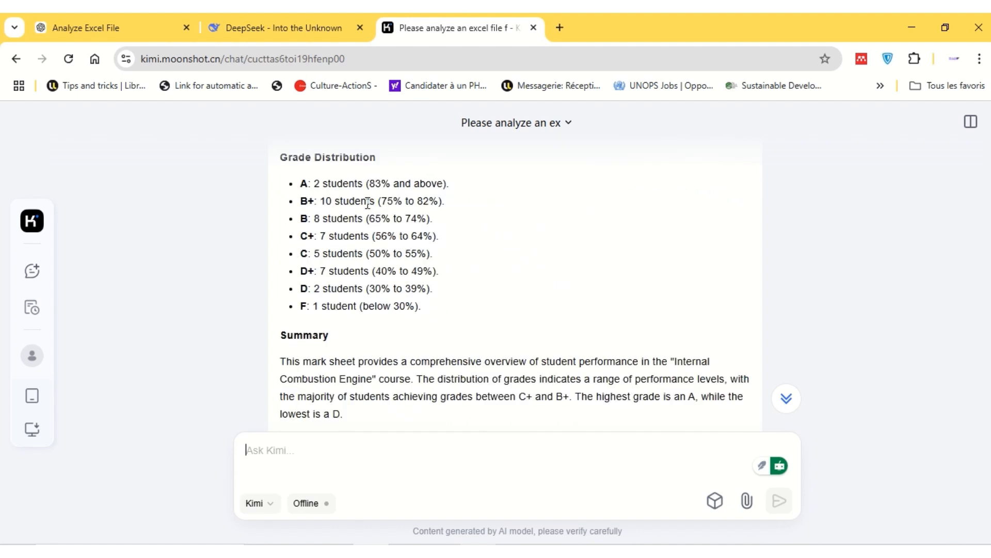
{"action": "mouse_move", "coordinate": [418, 266]}
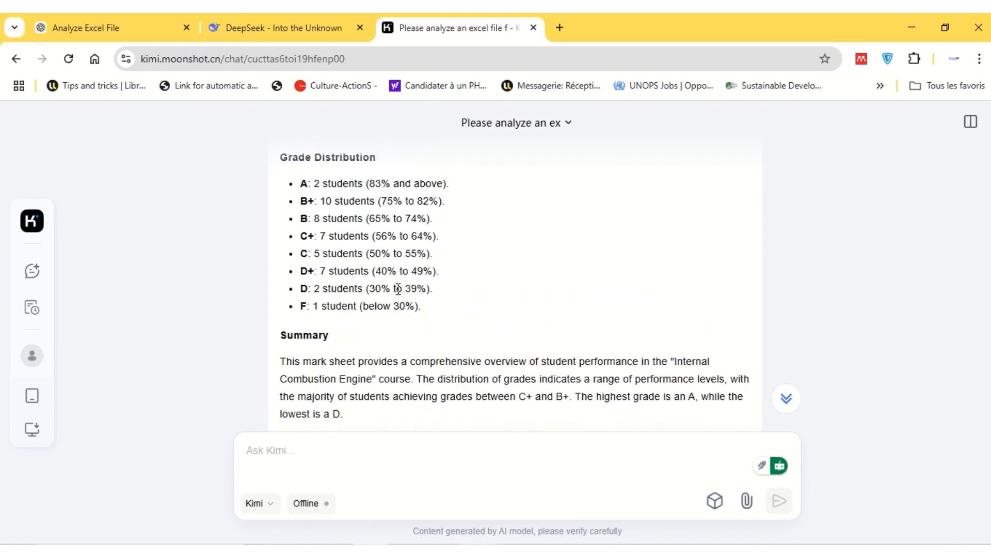
{"action": "scroll", "scroll_direction": "down", "scroll_amount": 3}
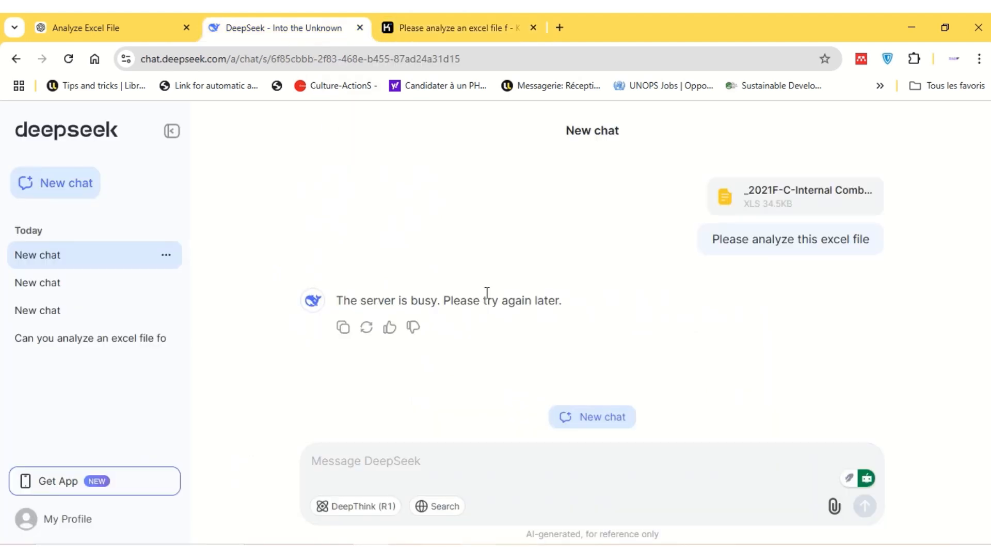
{"action": "mouse_move", "coordinate": [592, 416]}
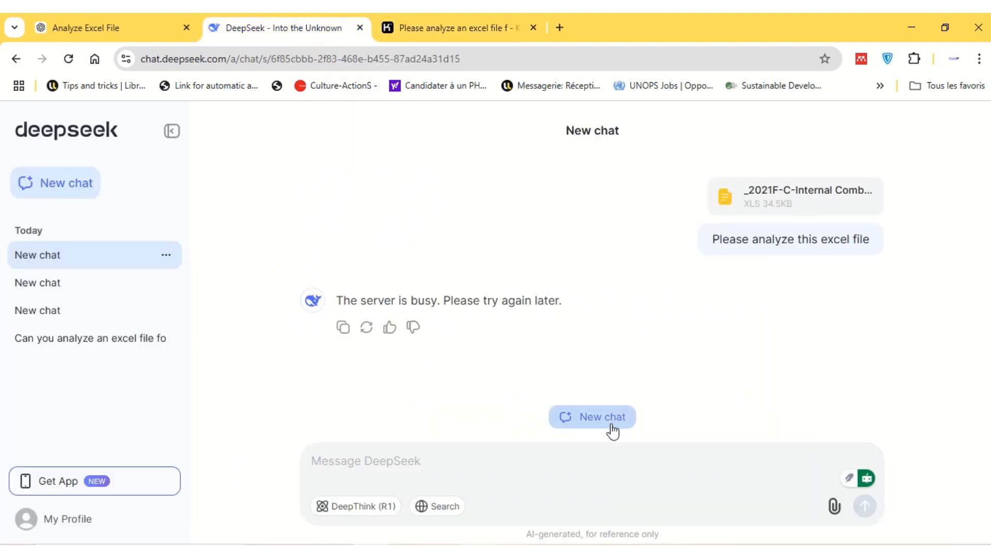
Start a new DeepSeek chat and draft 'Please analyze an excel file' without sending
{"action": "left_click", "coordinate": [592, 416]}
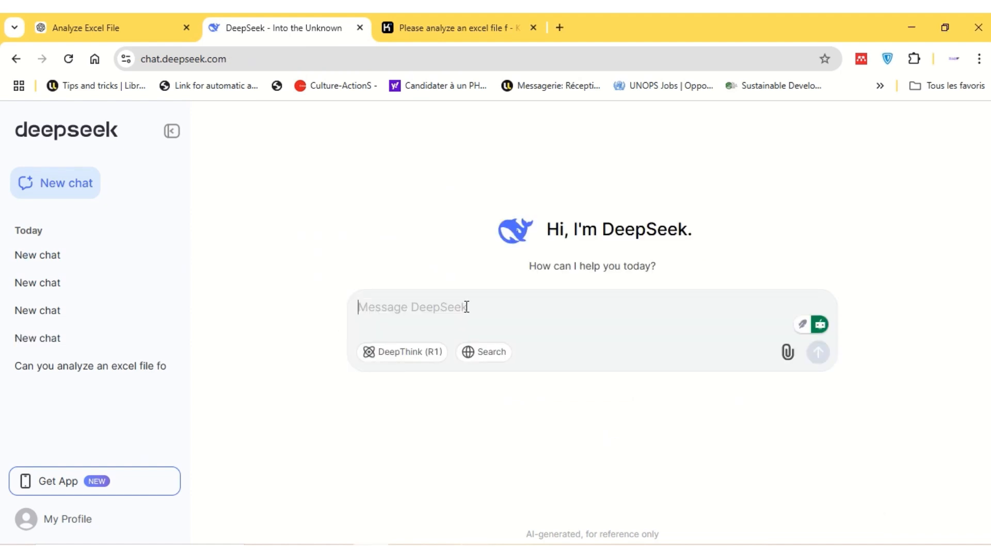
{"action": "type", "text": "Please analyze a"}
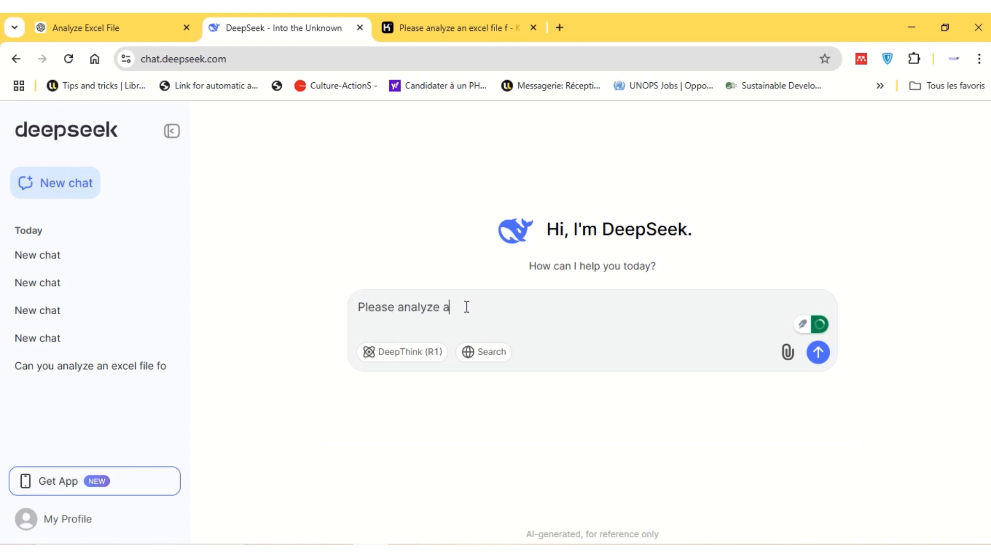
{"action": "type", "text": "n ex"}
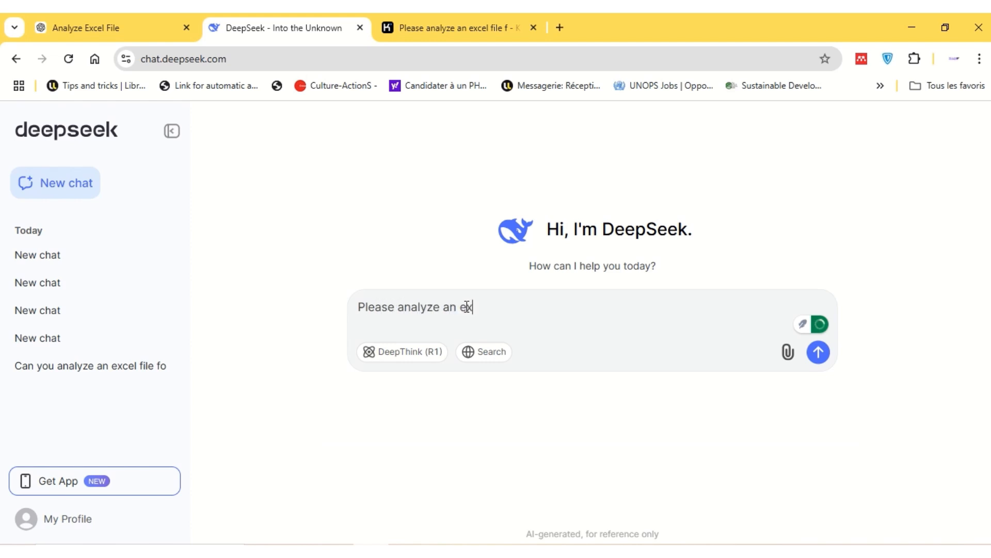
{"action": "type", "text": "xcel file"}
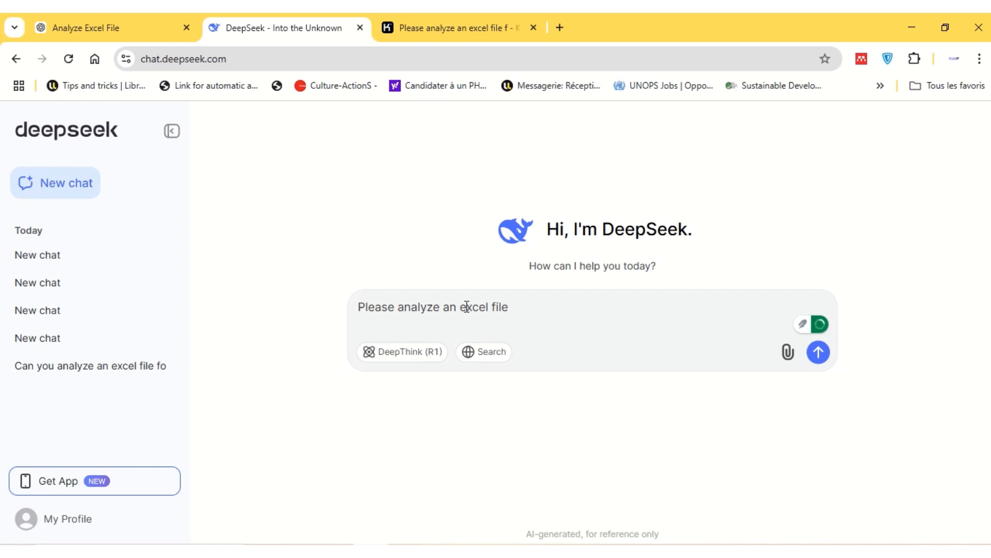
{"action": "mouse_move", "coordinate": [787, 352]}
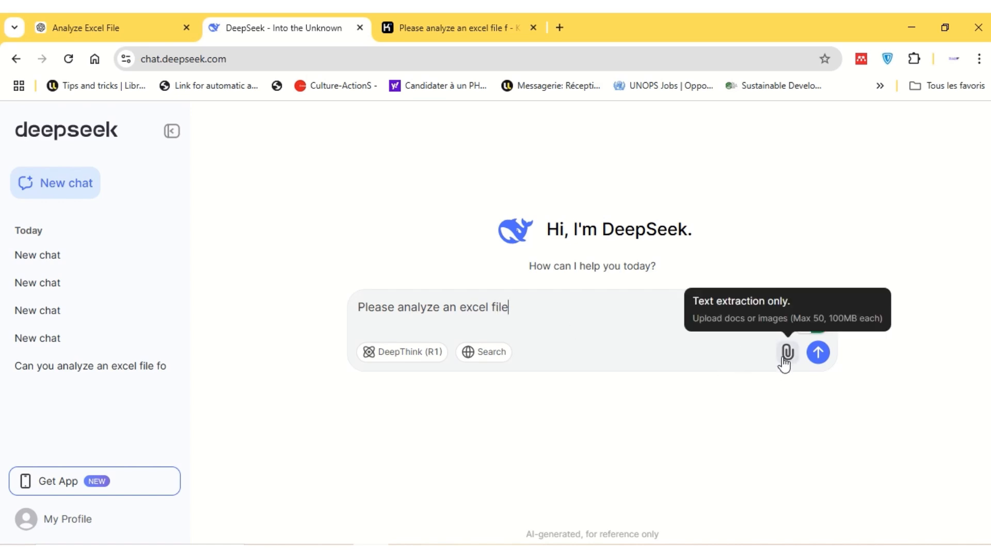
Attach the .xls mark sheet to the DeepSeek request and send it
{"action": "left_click", "coordinate": [786, 352]}
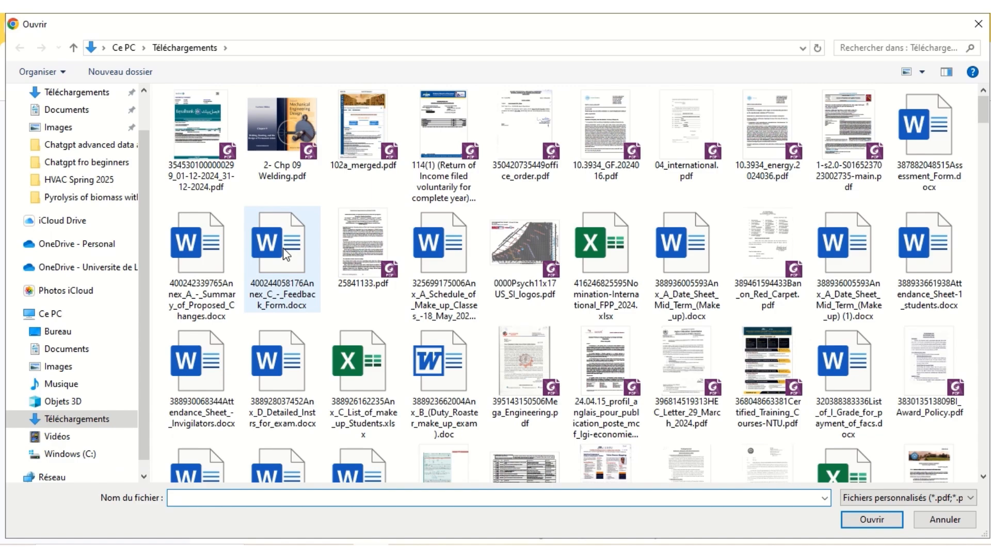
{"action": "left_click", "coordinate": [201, 126]}
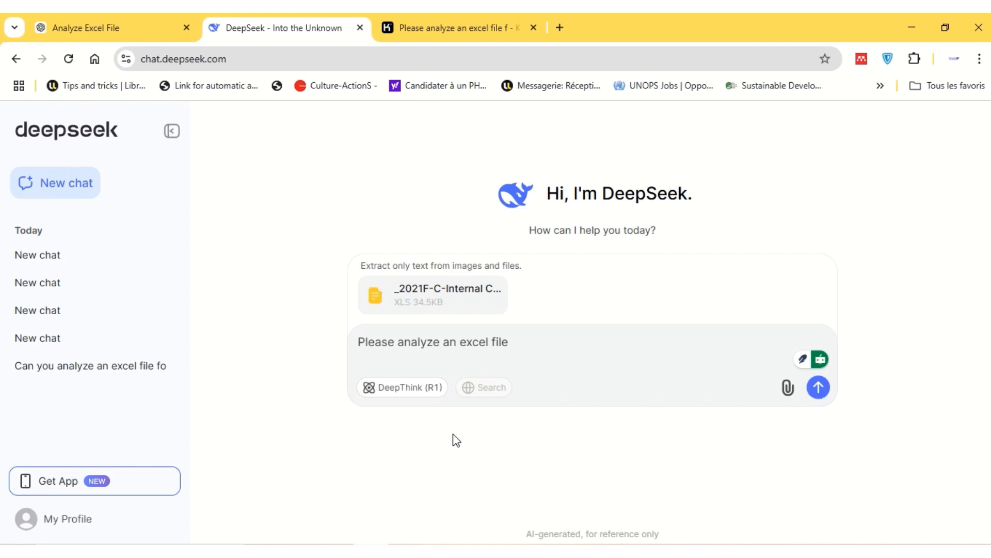
{"action": "left_click", "coordinate": [818, 387]}
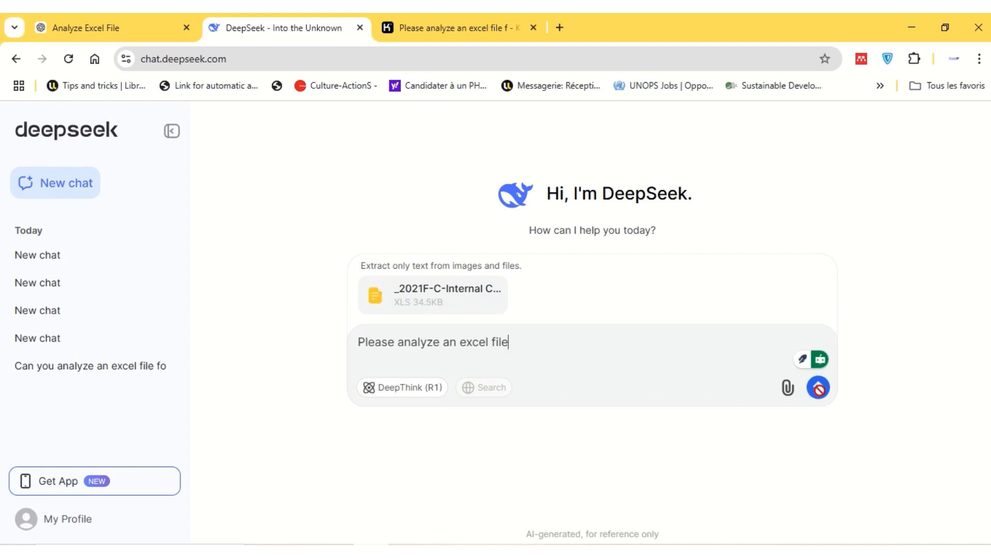
{"action": "left_click", "coordinate": [818, 387]}
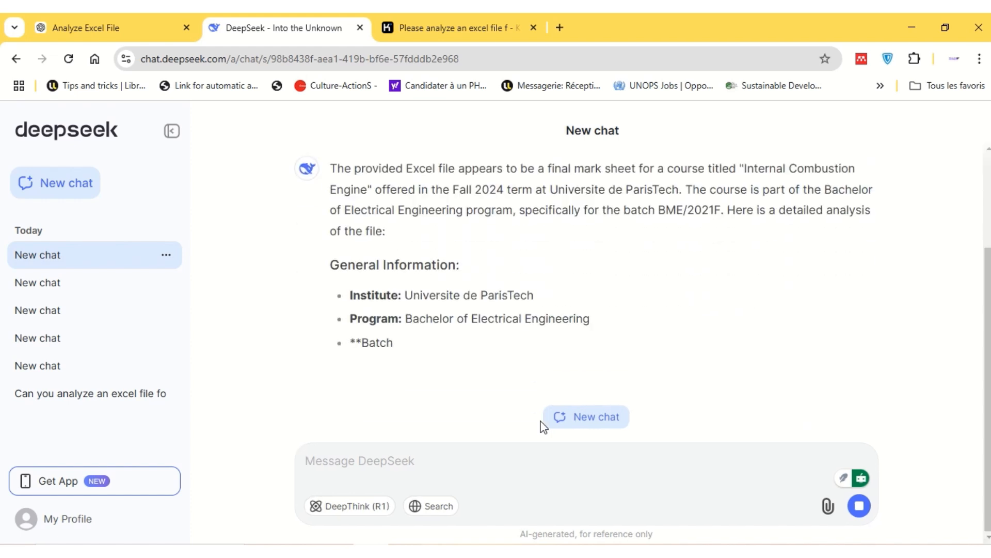
Follow DeepSeek's streaming analysis down through observations and administrative details to the Conclusion
{"action": "scroll", "scroll_direction": "down", "scroll_amount": 3}
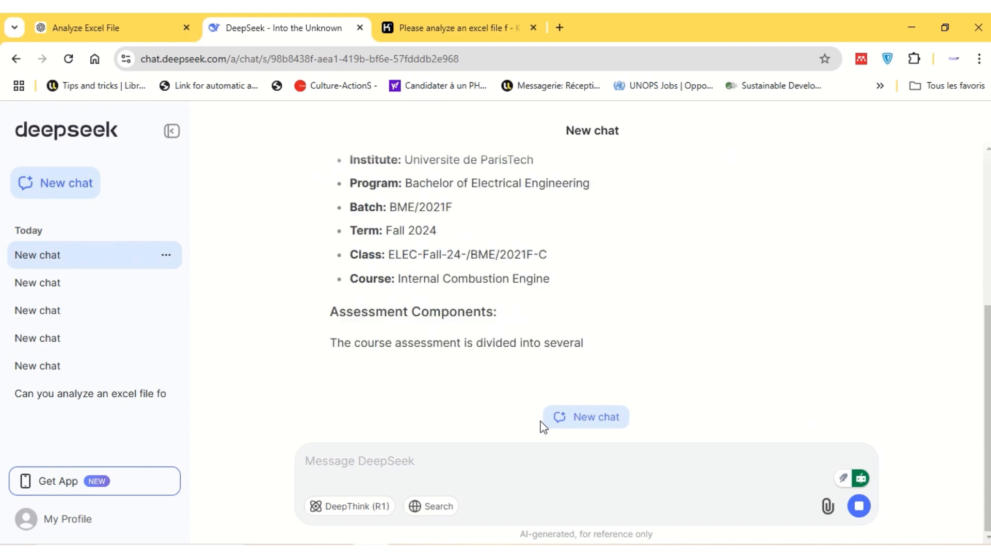
{"action": "scroll", "scroll_direction": "down", "scroll_amount": 3}
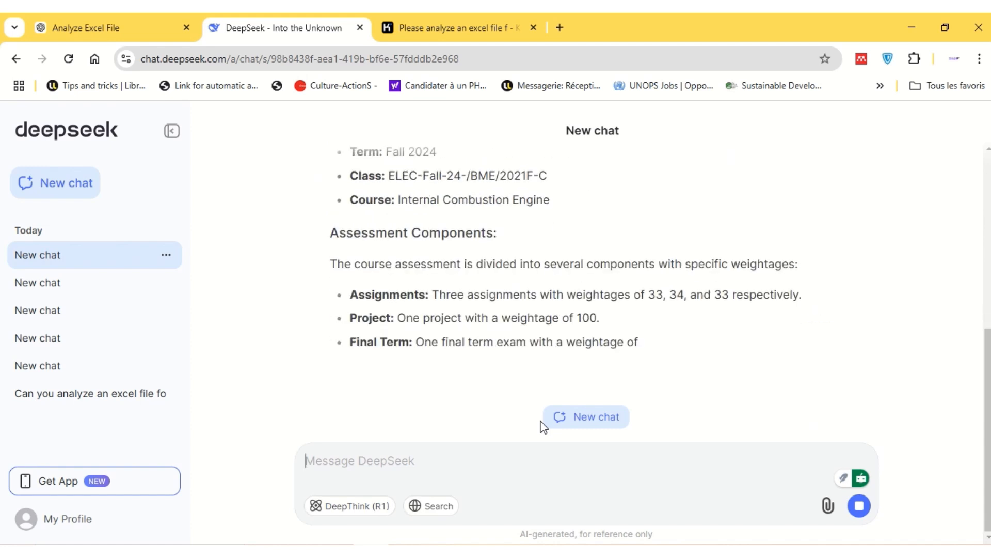
{"action": "scroll", "scroll_direction": "down", "scroll_amount": 3}
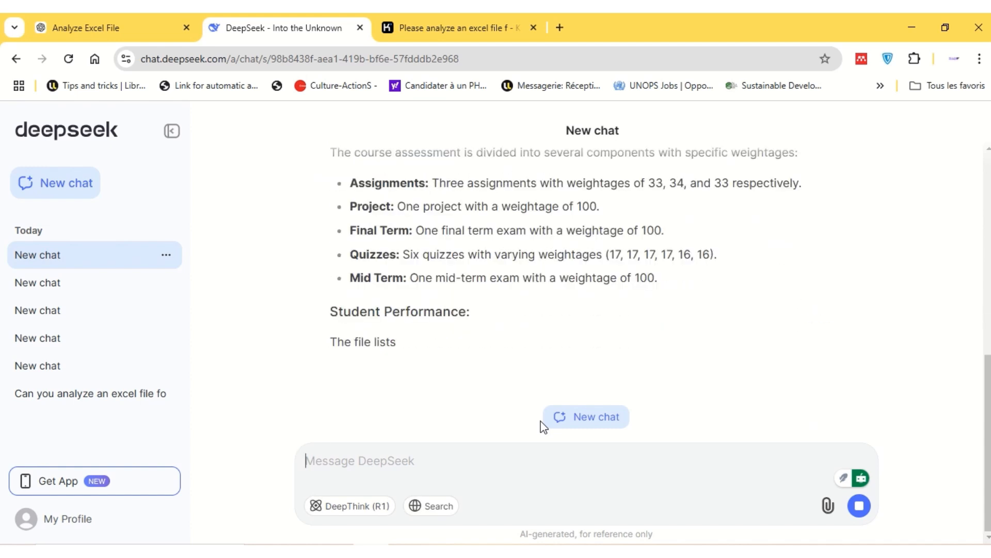
{"action": "scroll", "scroll_direction": "down", "scroll_amount": 3}
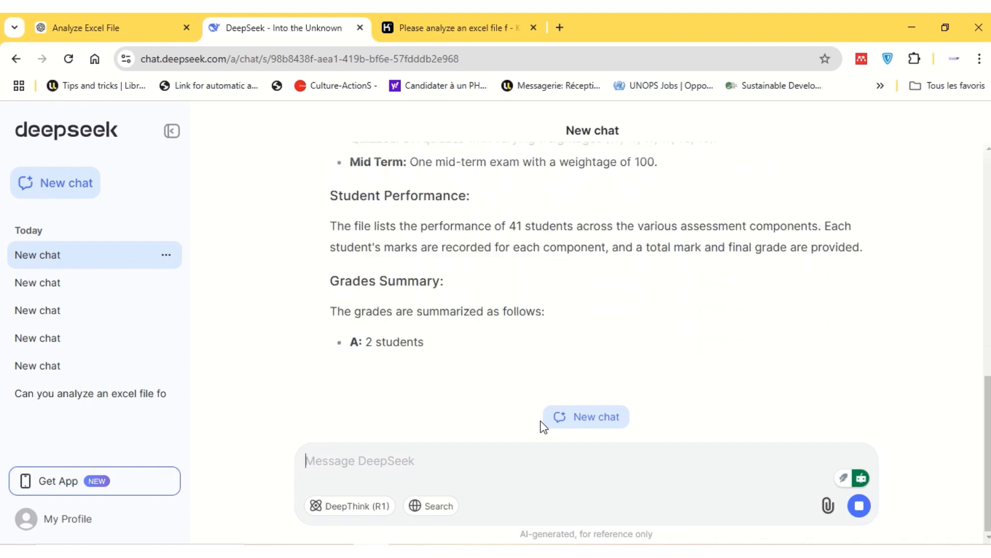
{"action": "scroll", "scroll_direction": "down", "scroll_amount": 3}
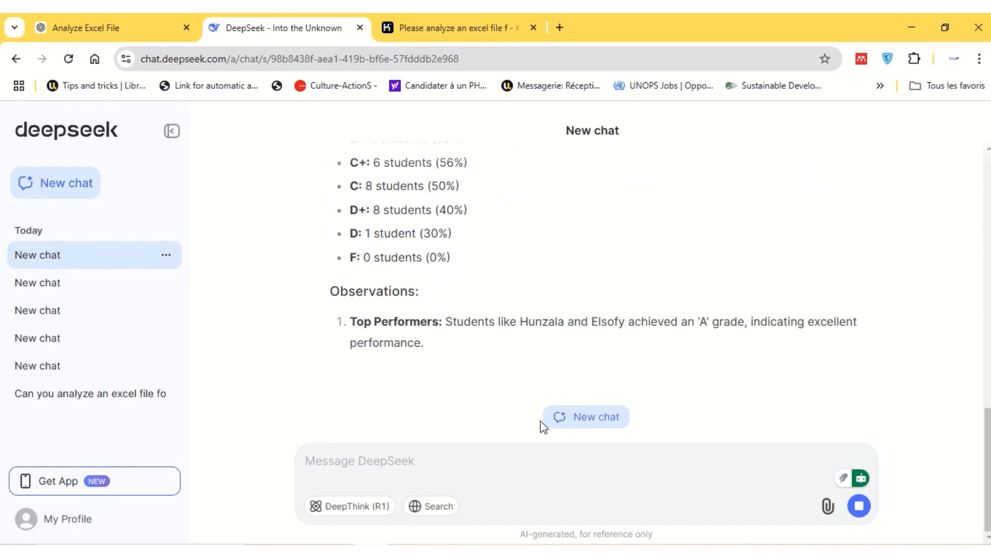
{"action": "scroll", "scroll_direction": "down", "scroll_amount": 3}
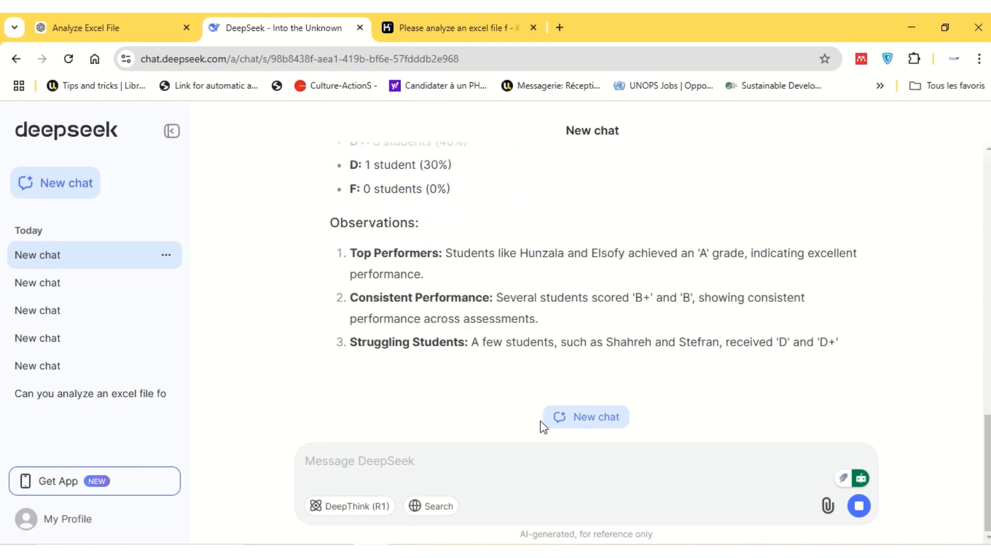
{"action": "scroll", "scroll_direction": "down", "scroll_amount": 3}
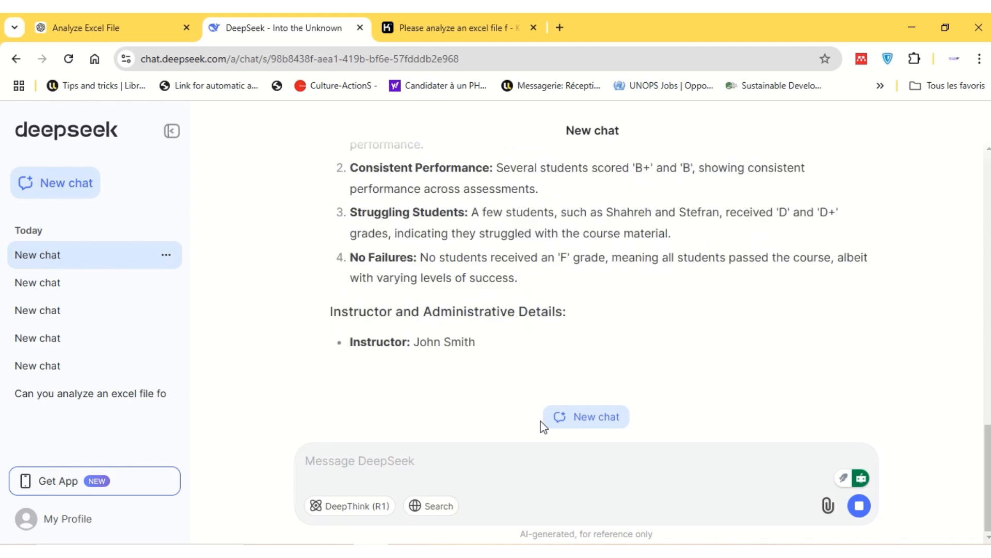
{"action": "scroll", "scroll_direction": "down", "scroll_amount": 3}
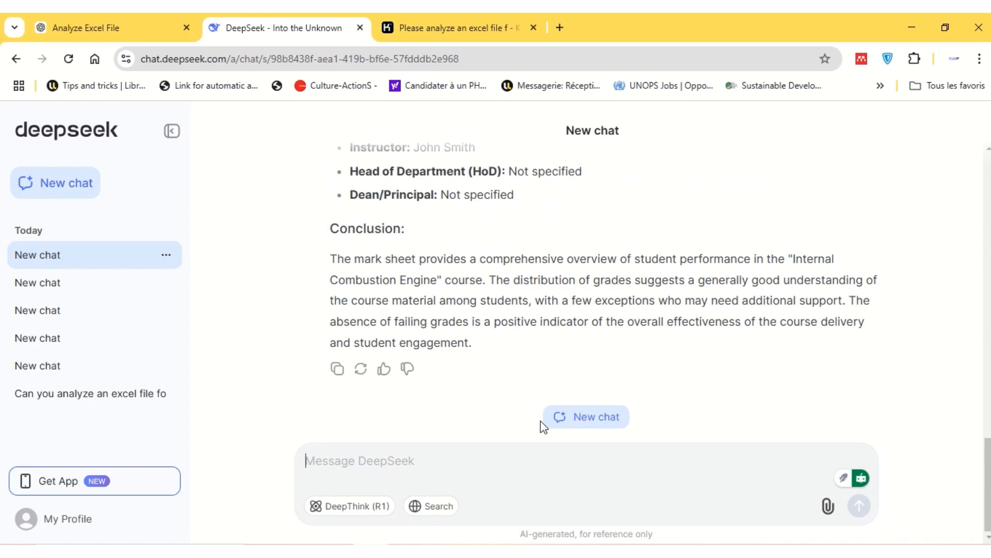
{"action": "mouse_move", "coordinate": [769, 393]}
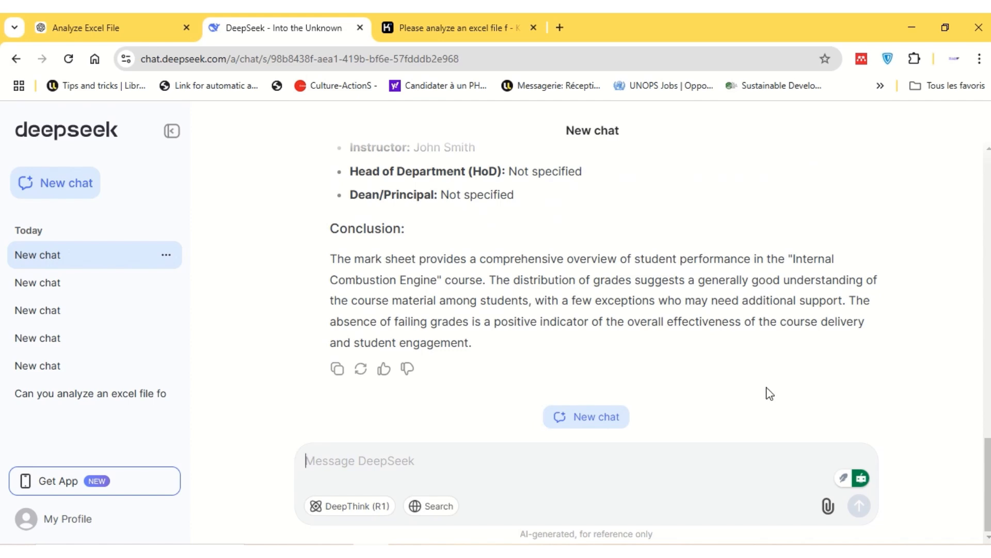
Reread DeepSeek's reply from general information to Grades Summary, then switch to Kimi's analysis
{"action": "scroll", "scroll_direction": "up", "scroll_amount": 3}
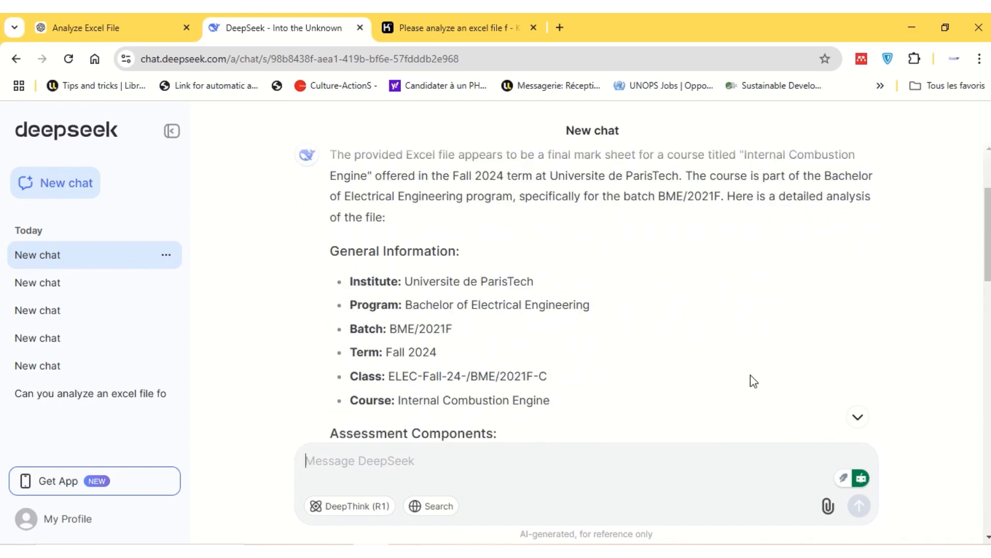
{"action": "scroll", "scroll_direction": "up", "scroll_amount": 3}
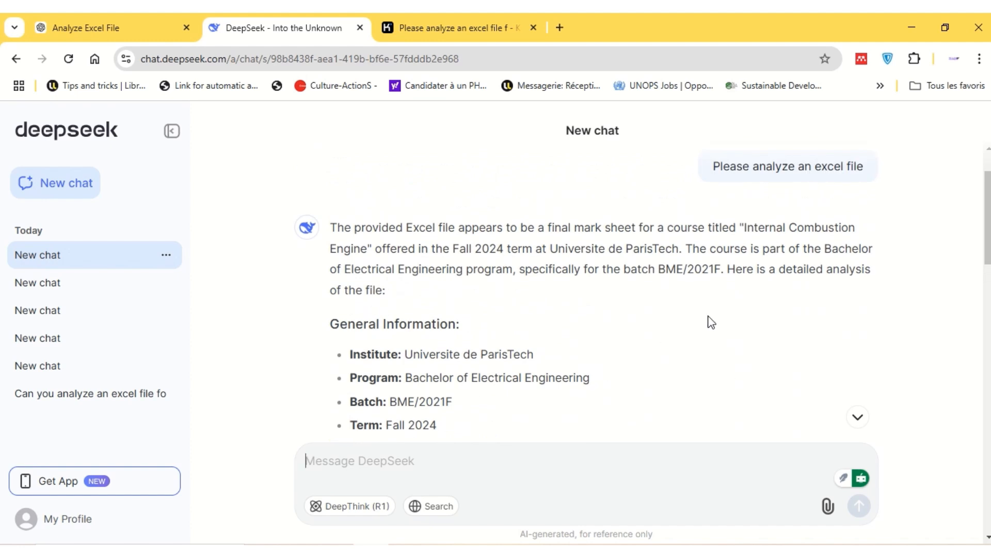
{"action": "mouse_move", "coordinate": [637, 319]}
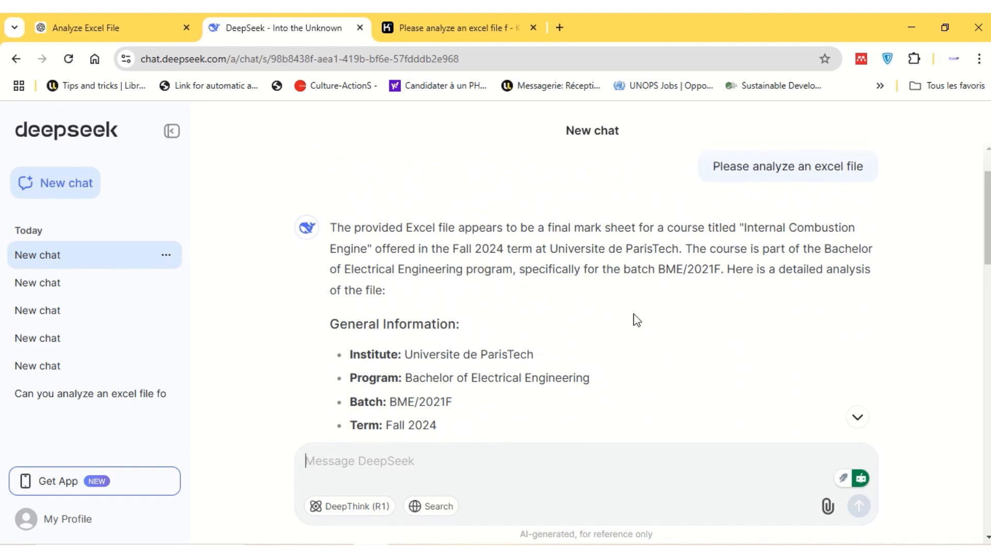
{"action": "scroll", "scroll_direction": "down", "scroll_amount": 3}
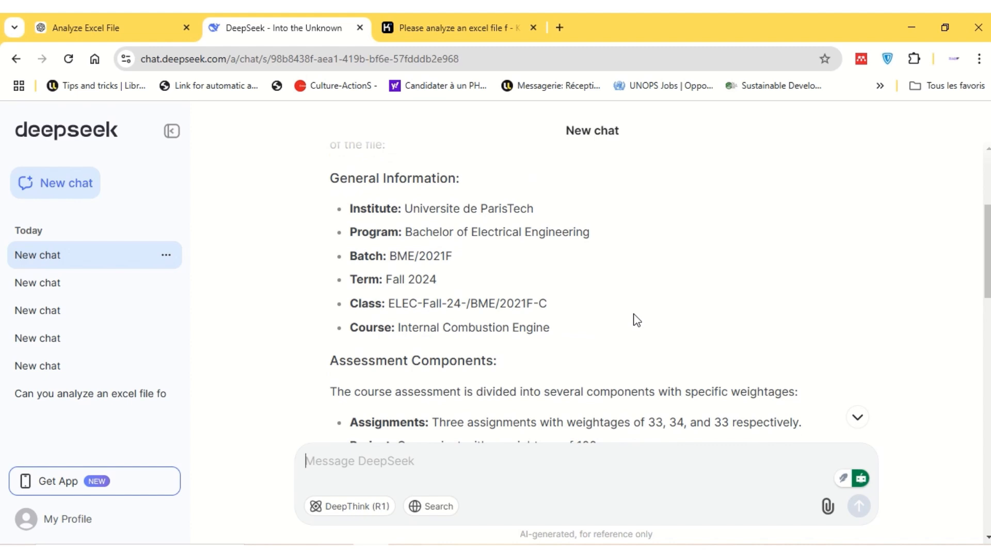
{"action": "scroll", "scroll_direction": "down", "scroll_amount": 3}
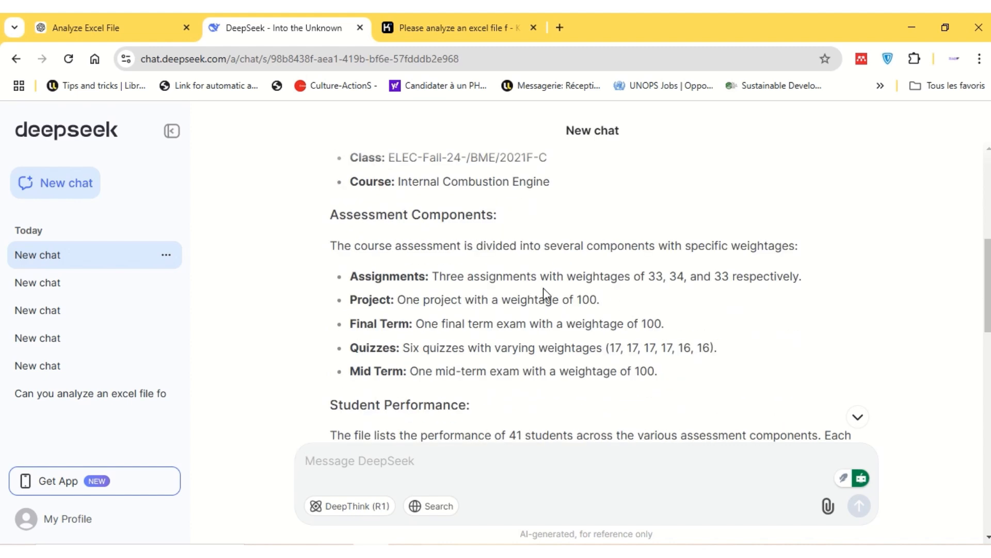
{"action": "scroll", "scroll_direction": "down", "scroll_amount": 3}
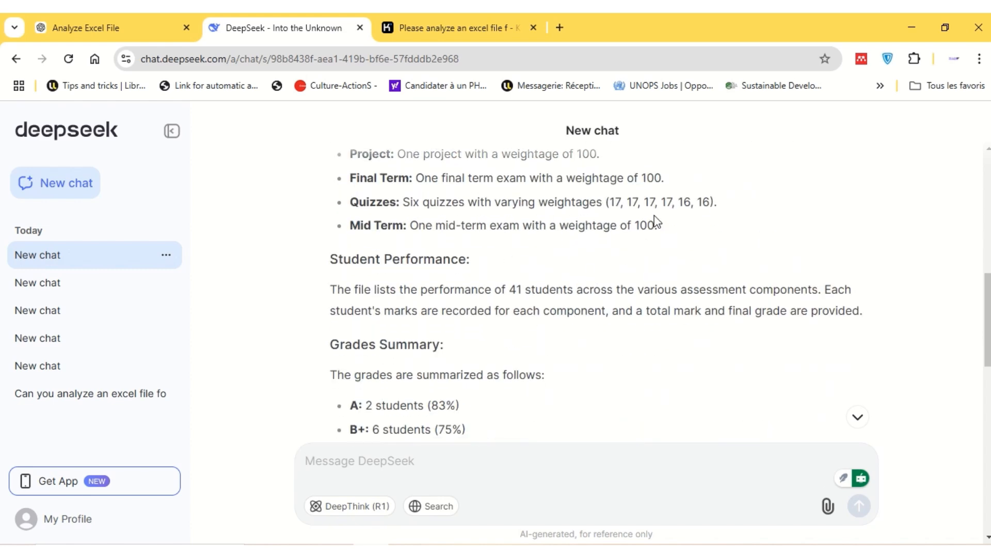
{"action": "scroll", "scroll_direction": "down", "scroll_amount": 3}
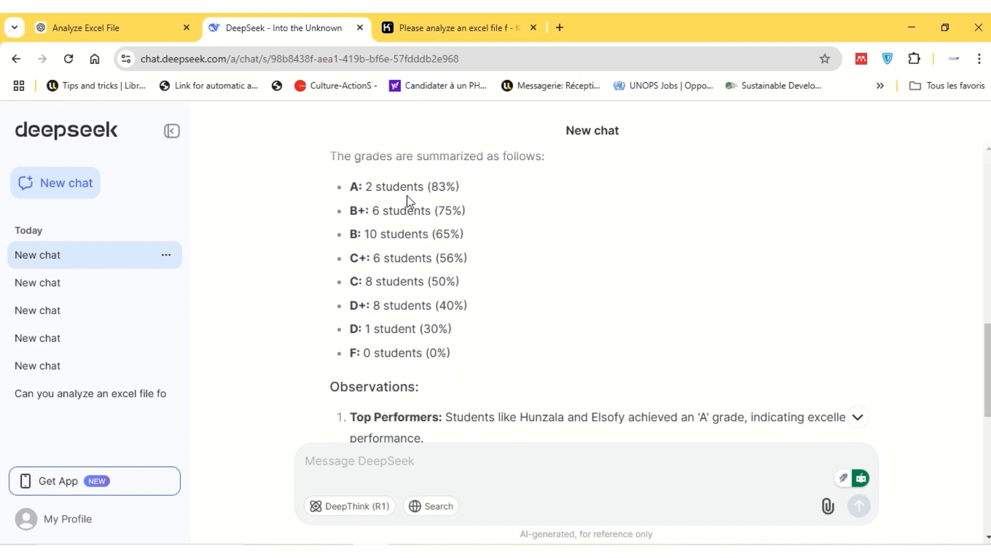
{"action": "mouse_move", "coordinate": [432, 286]}
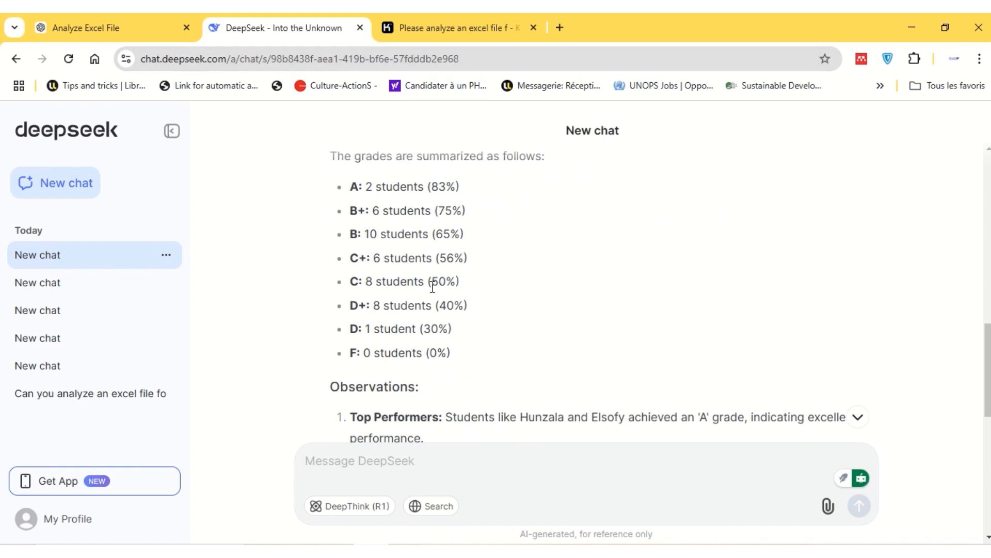
{"action": "left_click", "coordinate": [455, 28]}
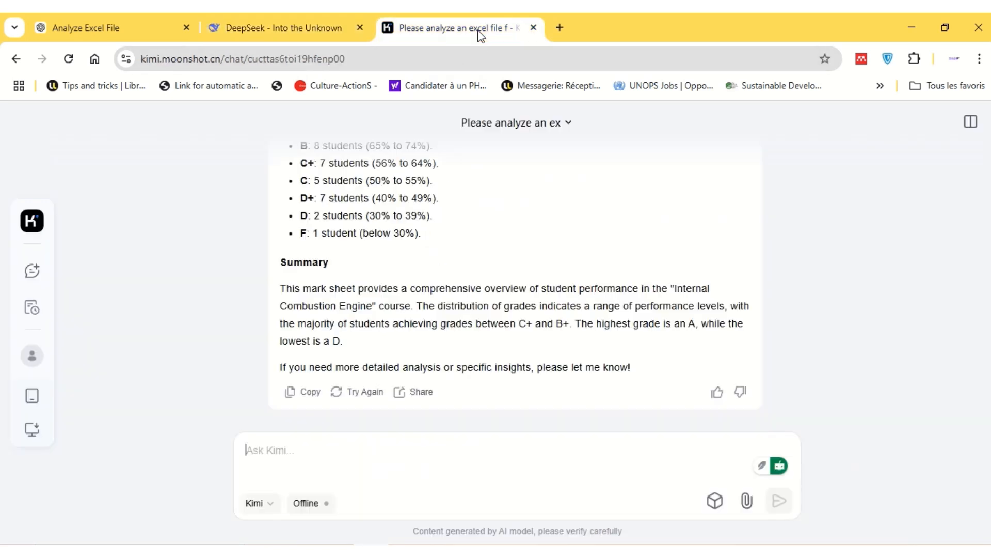
Check Kimi's Grade Distribution showing 10 students at B+ and 1 failing
{"action": "scroll", "scroll_direction": "up", "scroll_amount": 3}
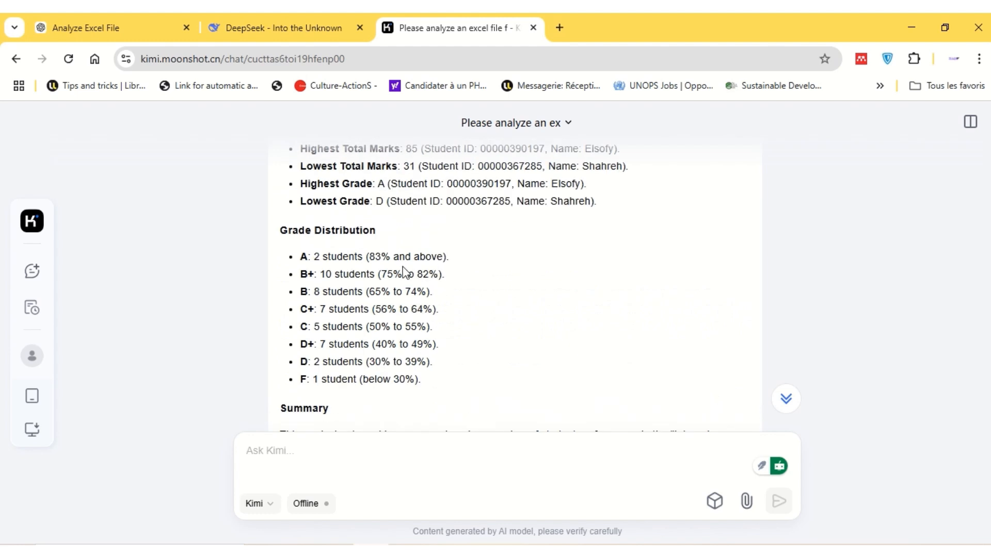
{"action": "mouse_move", "coordinate": [400, 246]}
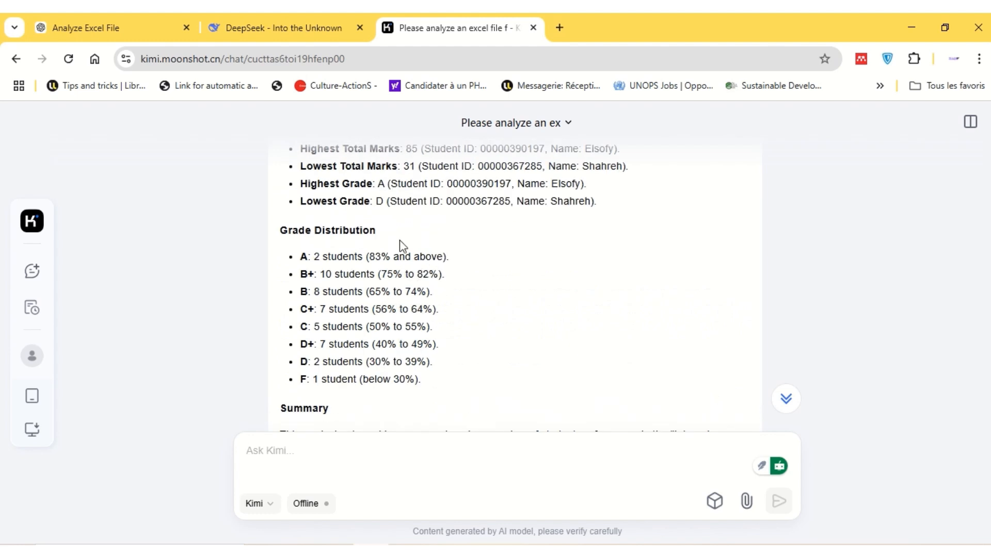
{"action": "scroll", "scroll_direction": "down", "scroll_amount": 3}
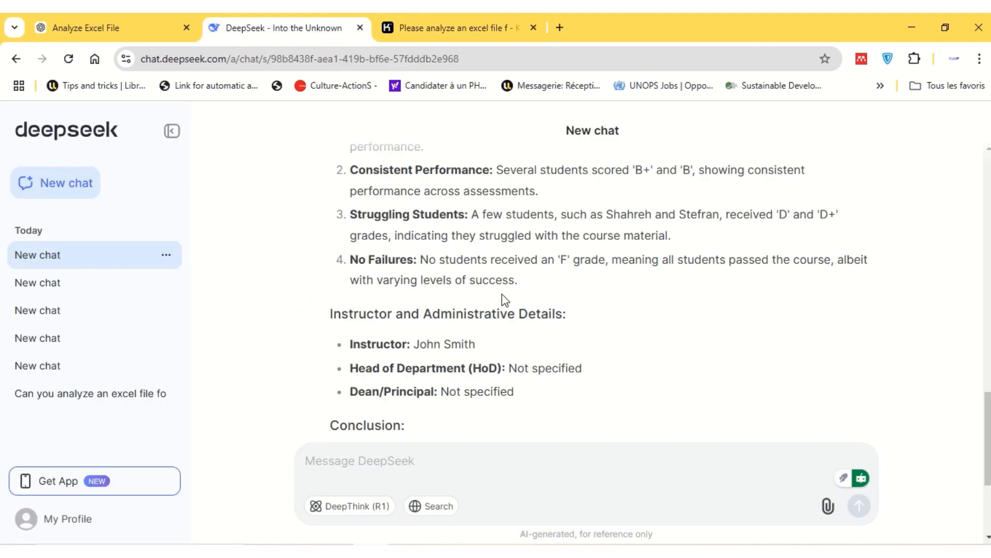
{"action": "scroll", "scroll_direction": "up", "scroll_amount": 3}
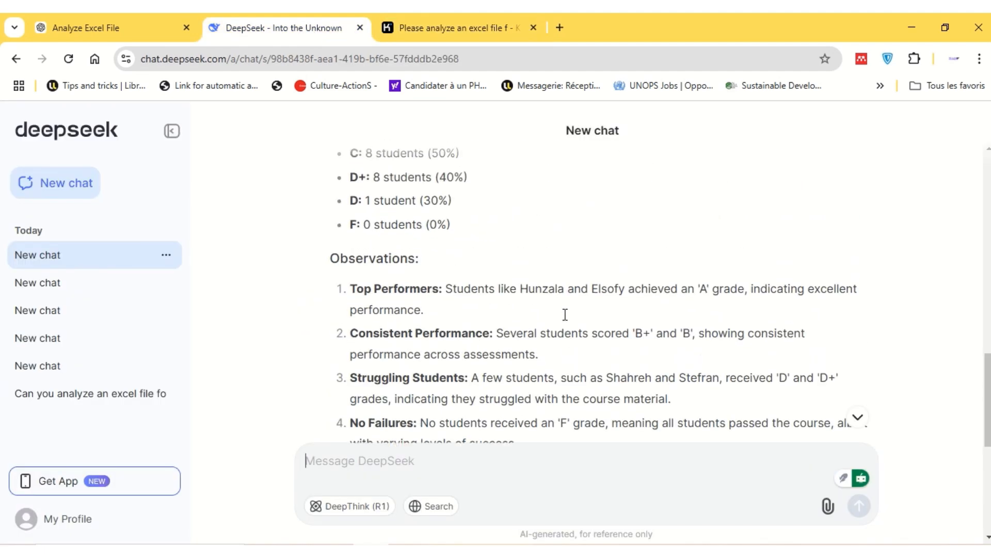
{"action": "scroll", "scroll_direction": "up", "scroll_amount": 3}
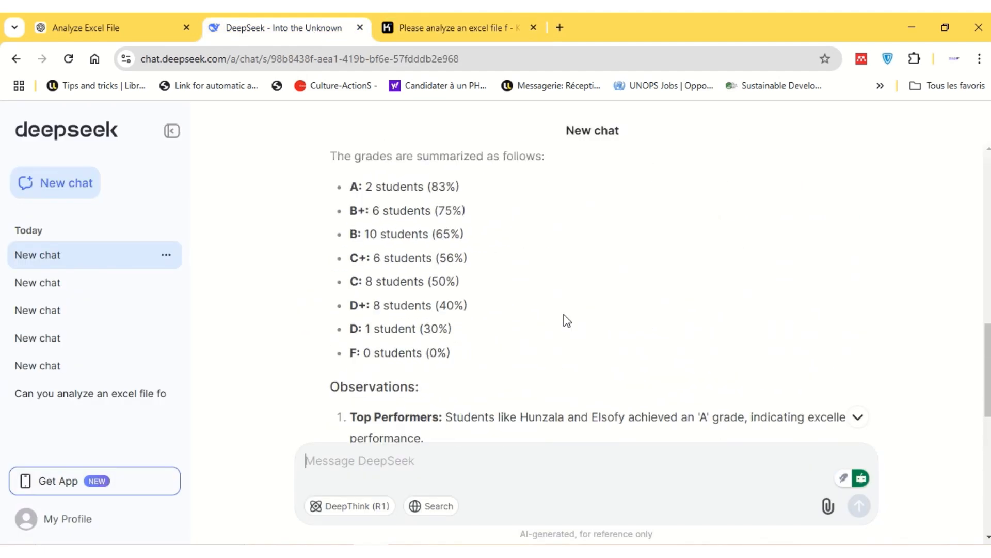